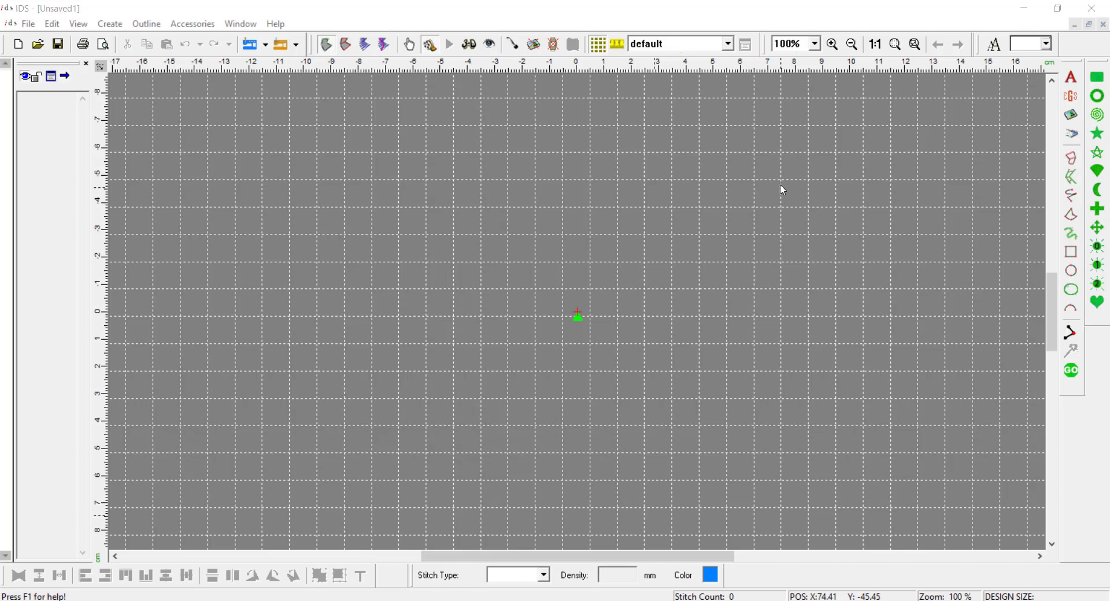
pyautogui.moveTo(781, 185)
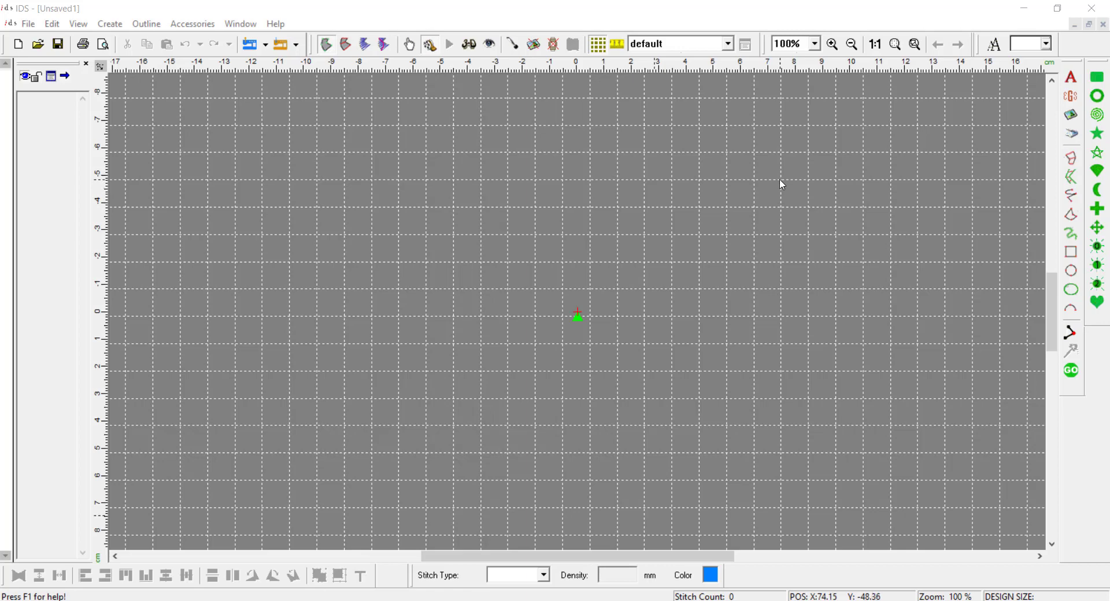
pyautogui.moveTo(964, 118)
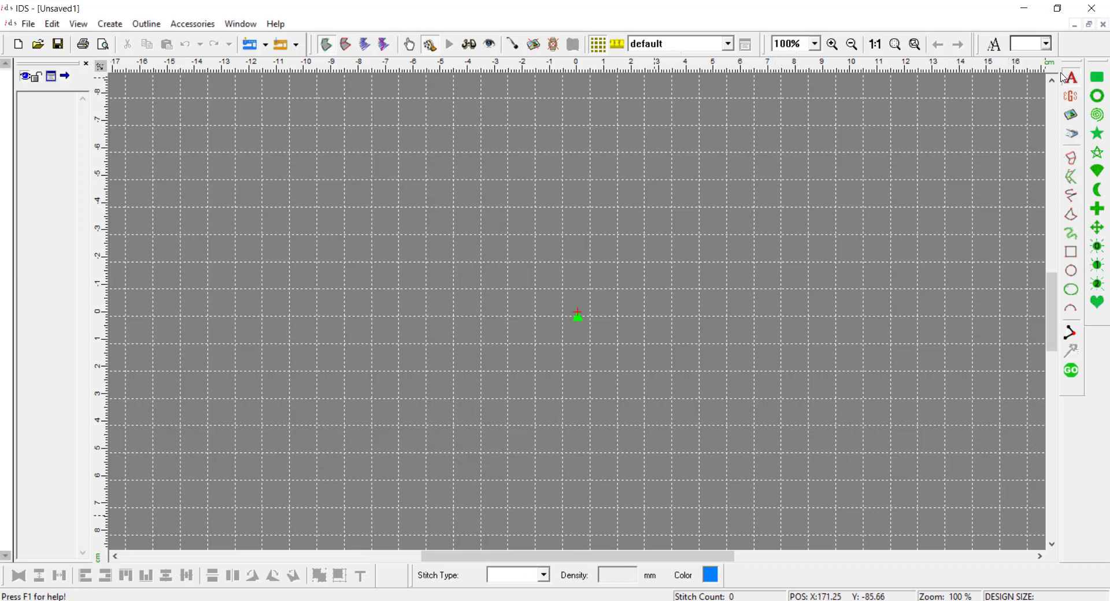
# - Insert the word 'Andrea' as satin lettering with the Text tool
pyautogui.click(1070, 76)
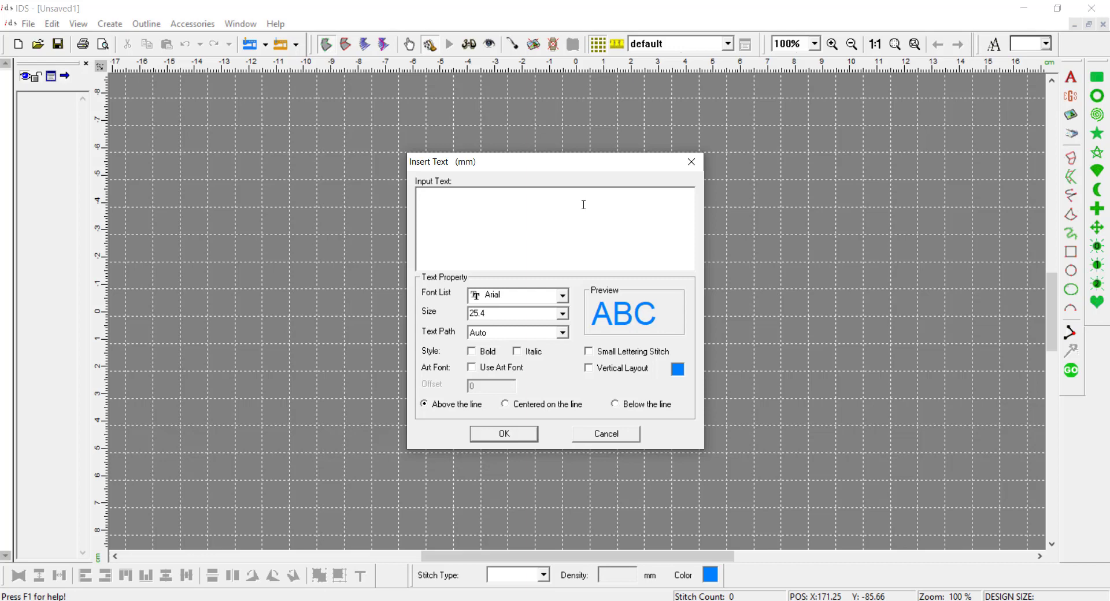
pyautogui.write('Andrea')
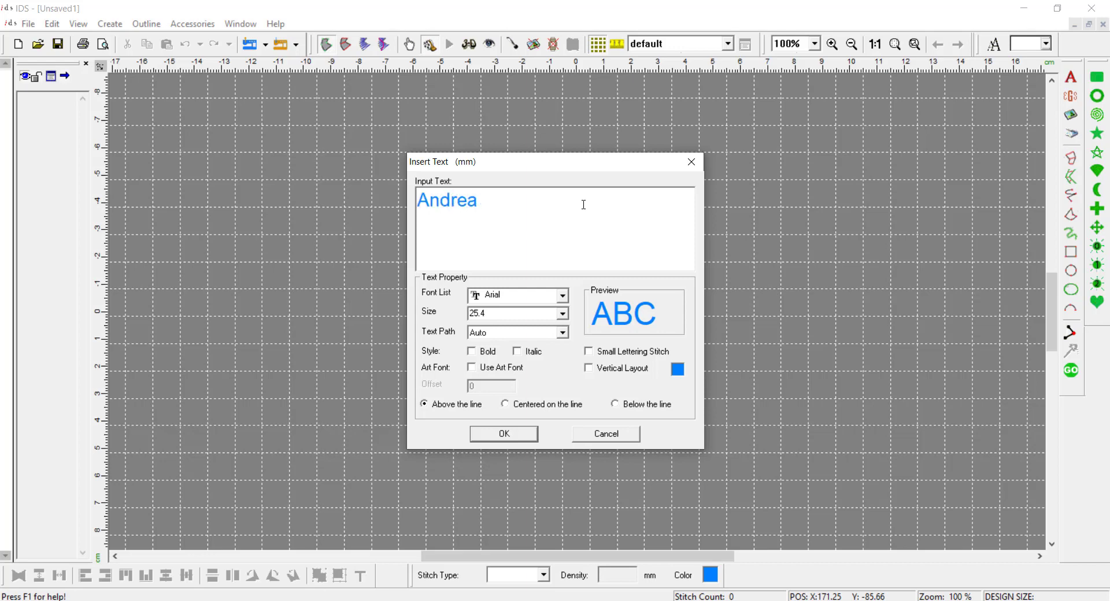
pyautogui.click(503, 434)
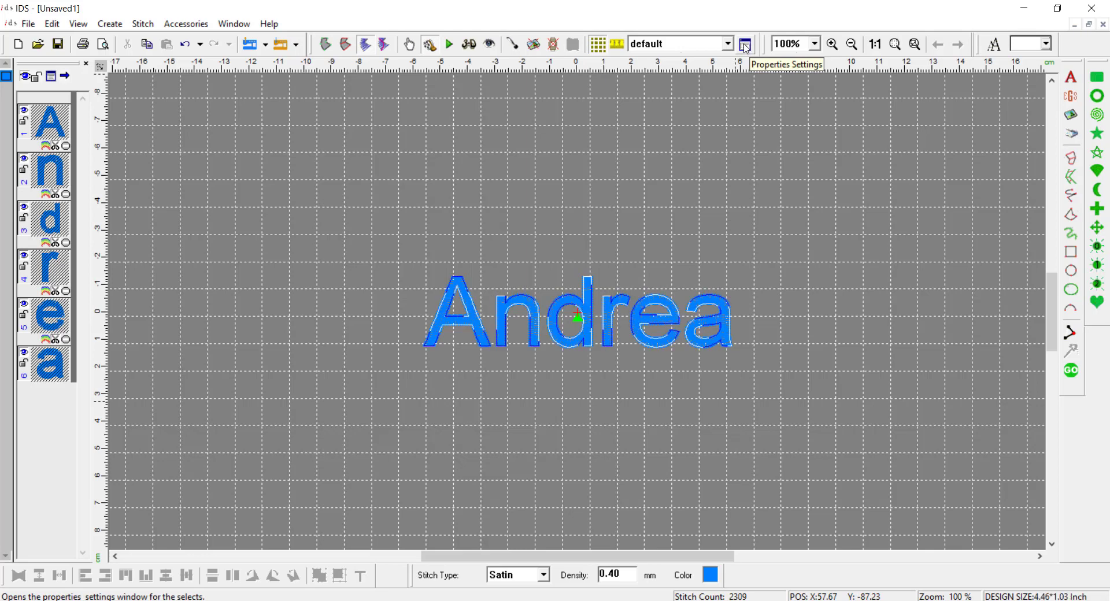
# - Set the lettering's ZigZag underlay density to 3 and apply it
pyautogui.click(744, 43)
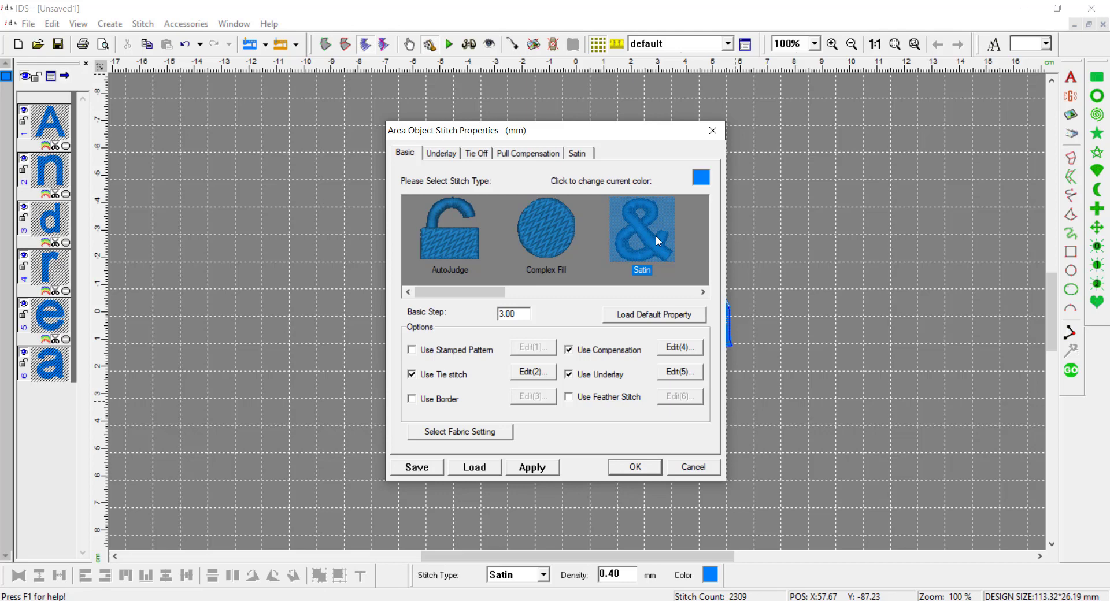
pyautogui.click(440, 153)
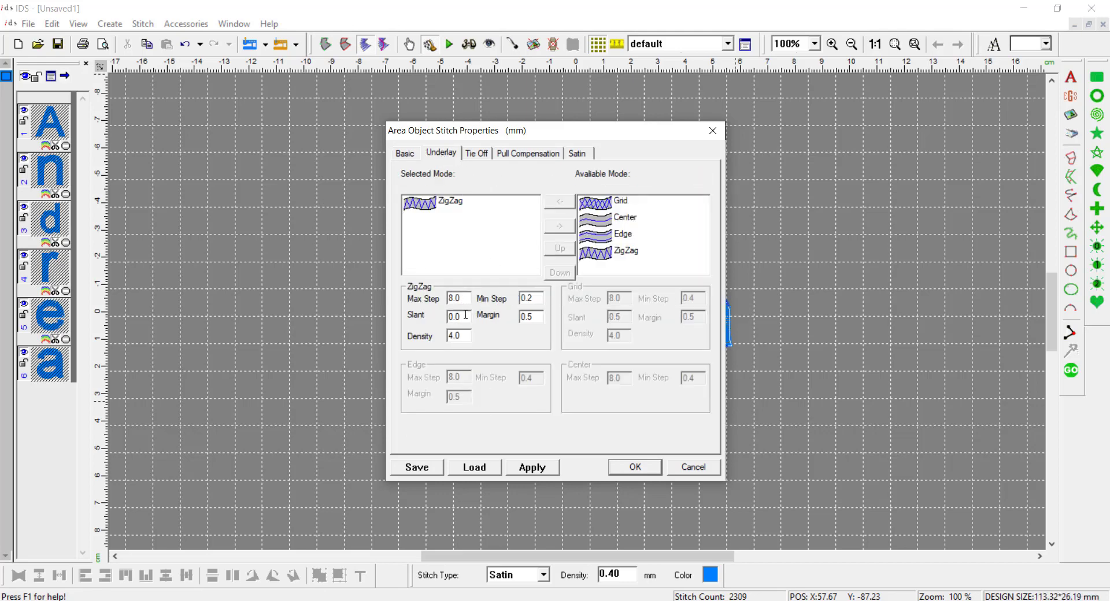
pyautogui.tripleClick(458, 335)
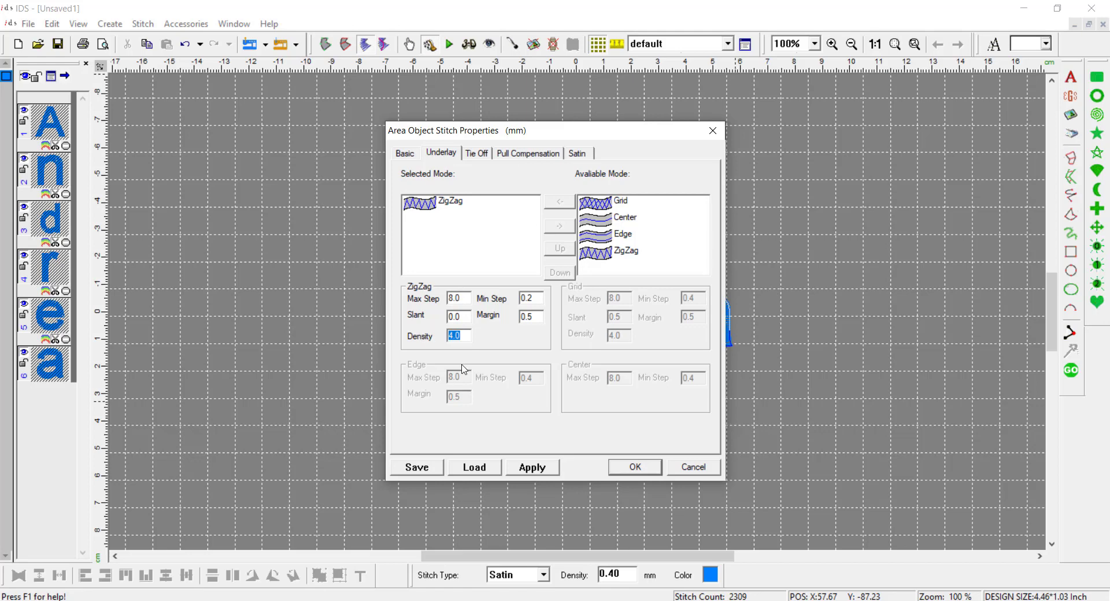
pyautogui.write('3')
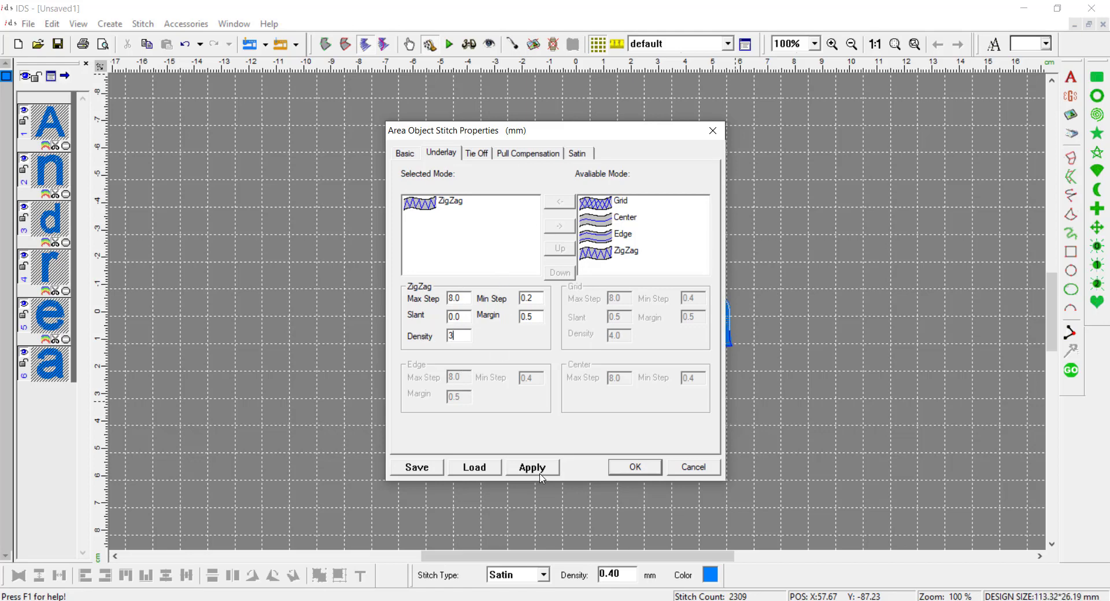
pyautogui.click(532, 467)
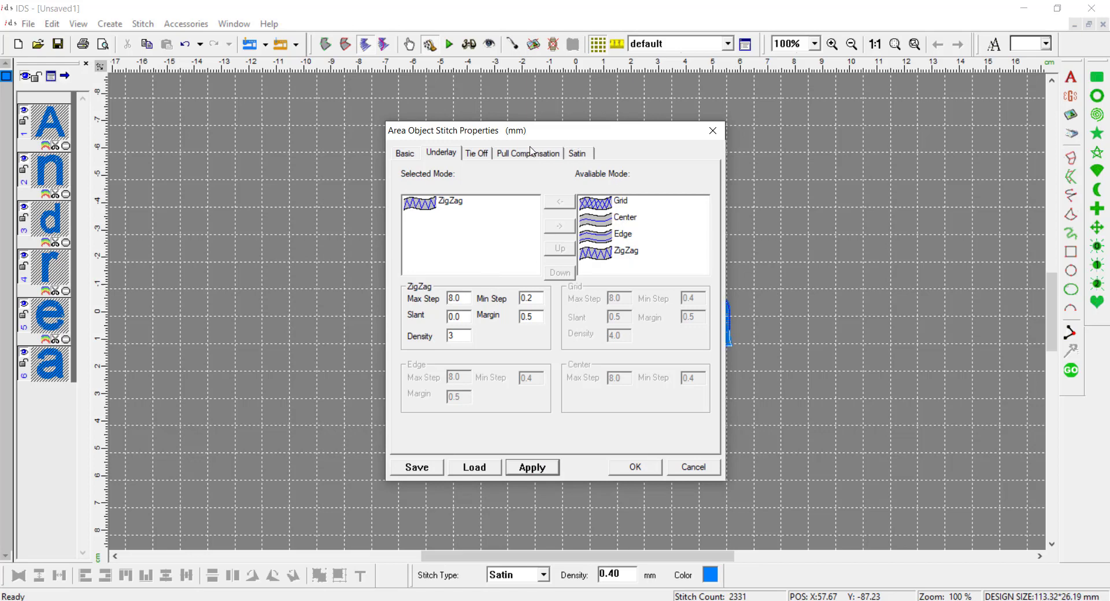
pyautogui.click(527, 153)
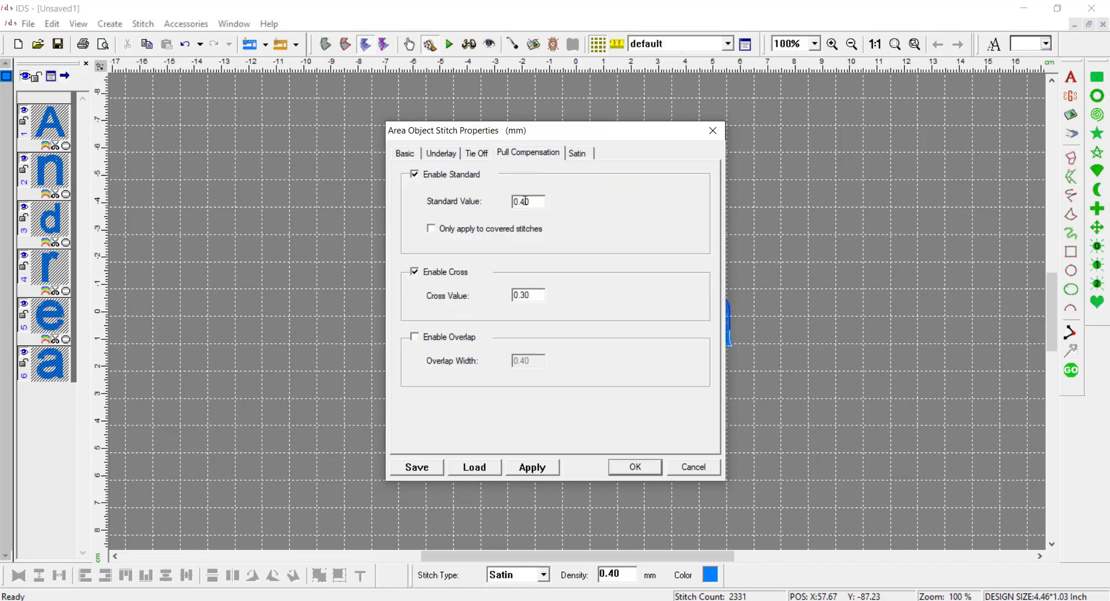
# - Set the satin density to 0.38, apply it, and start saving the stitch settings
pyautogui.click(577, 153)
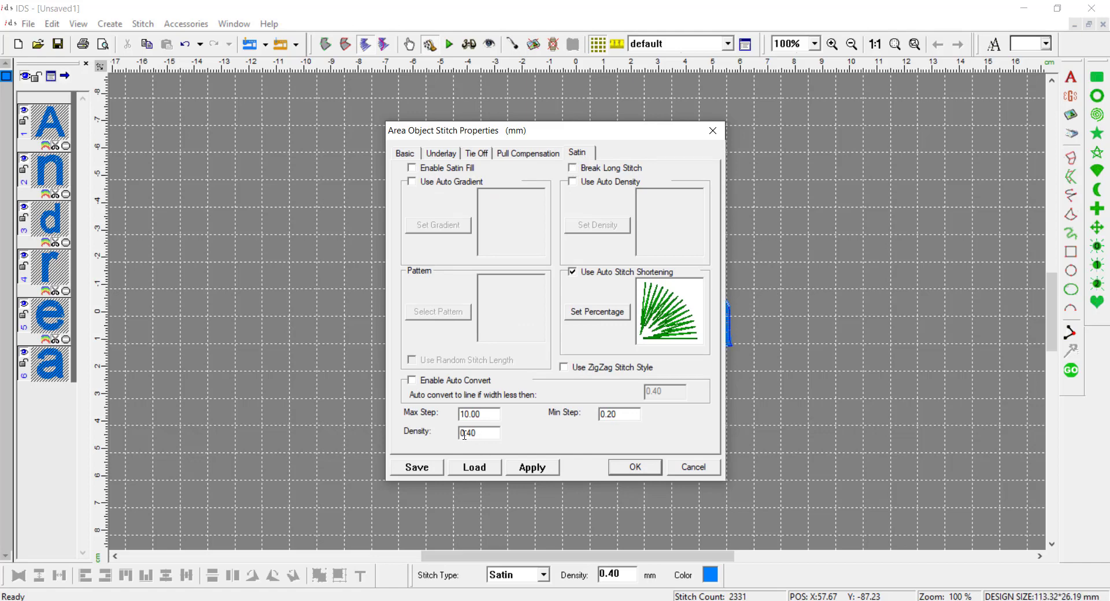
pyautogui.write('0.3')
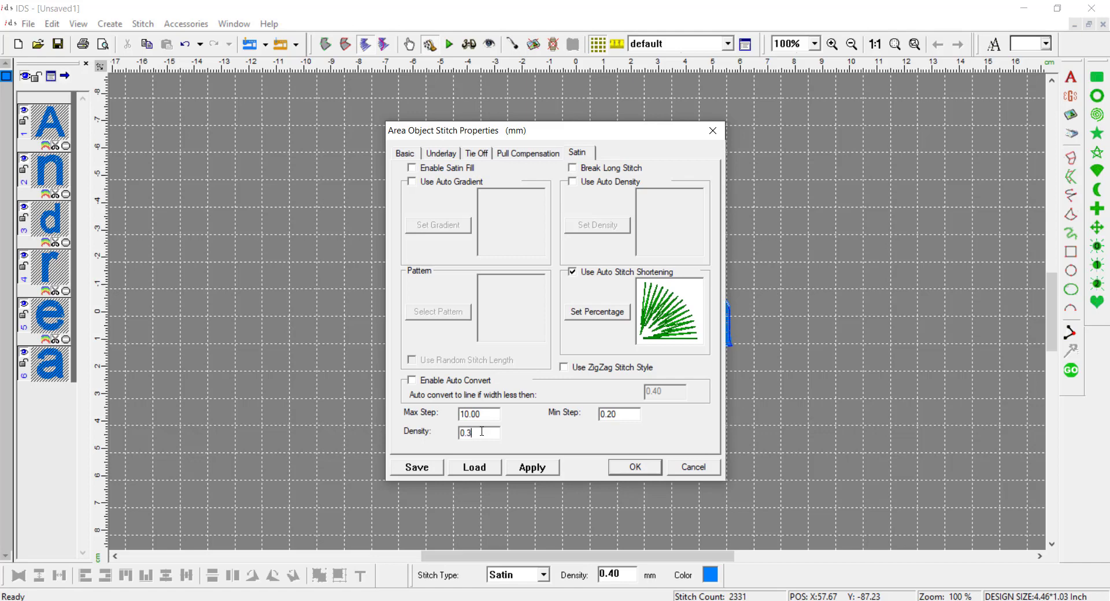
pyautogui.click(532, 467)
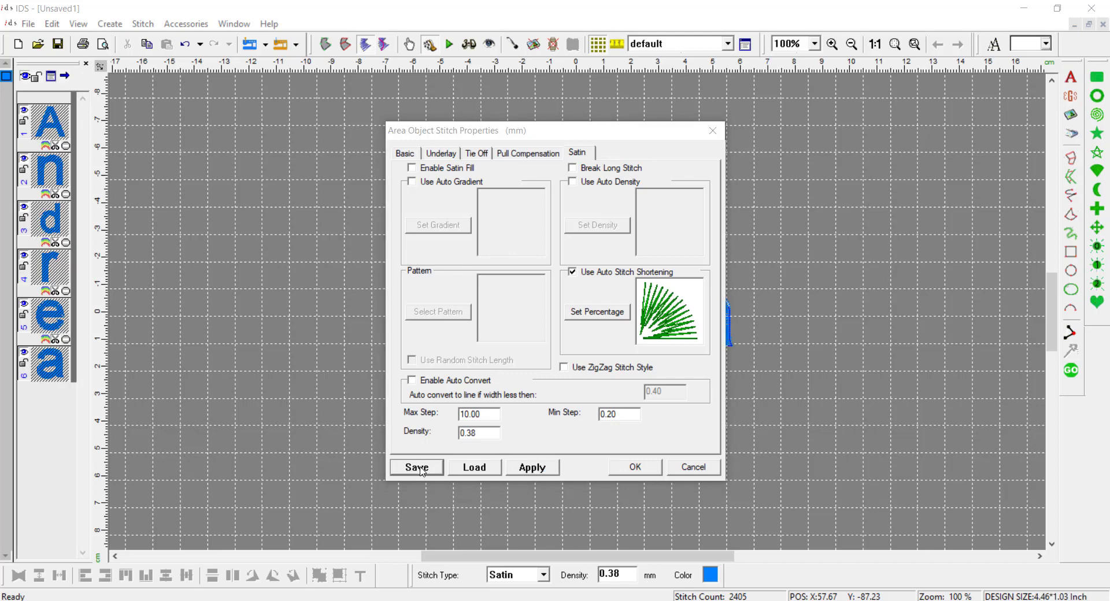
pyautogui.click(416, 467)
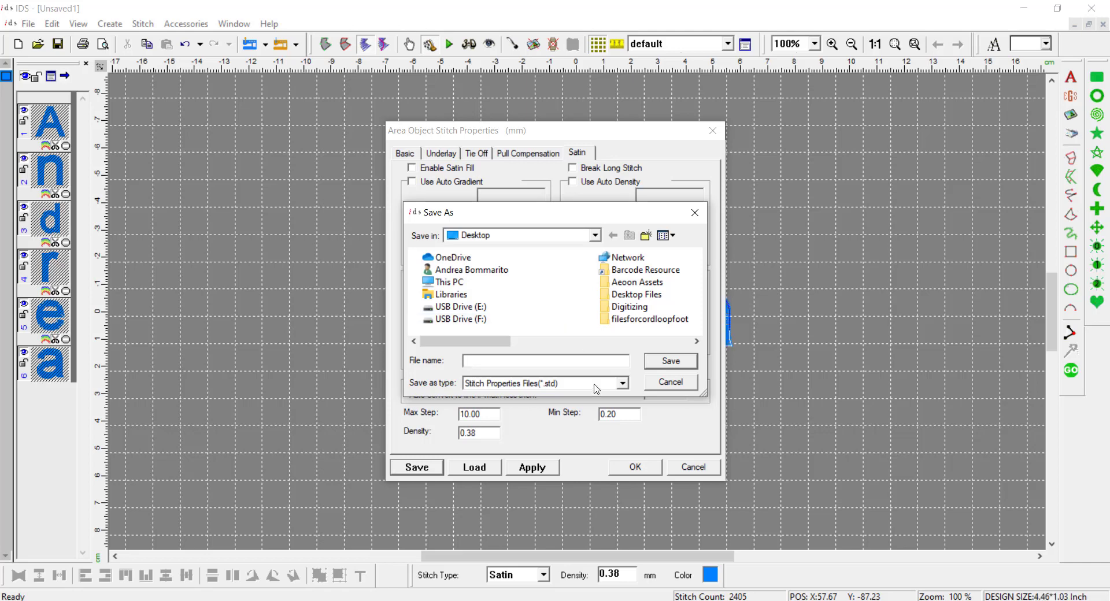
# - Browse the Save As location to the IDS folder on the Windows (C:) drive
pyautogui.click(636, 282)
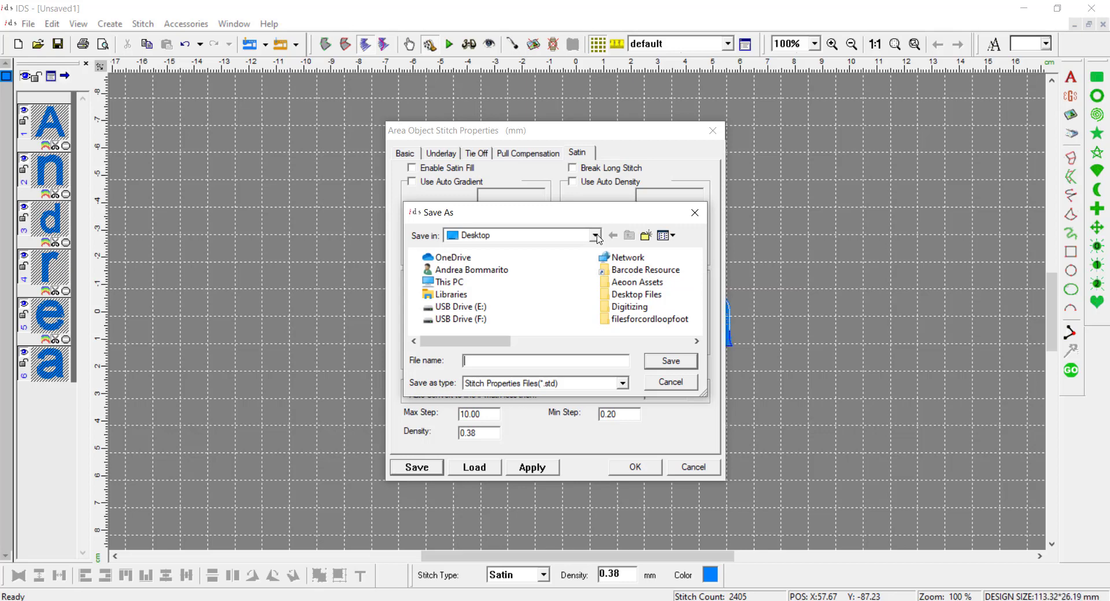
pyautogui.click(594, 235)
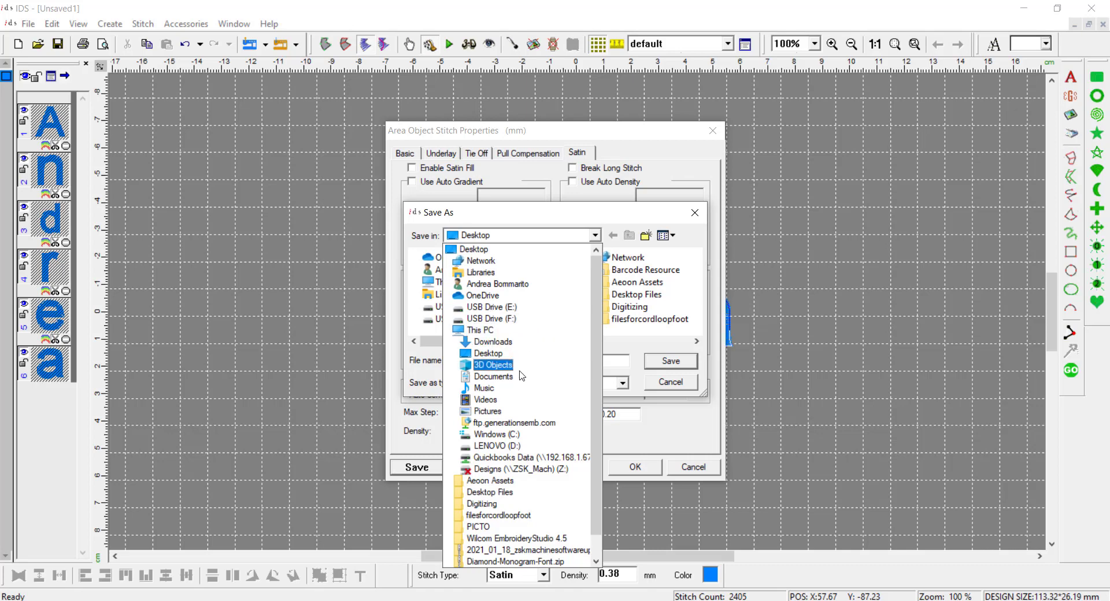
pyautogui.click(496, 433)
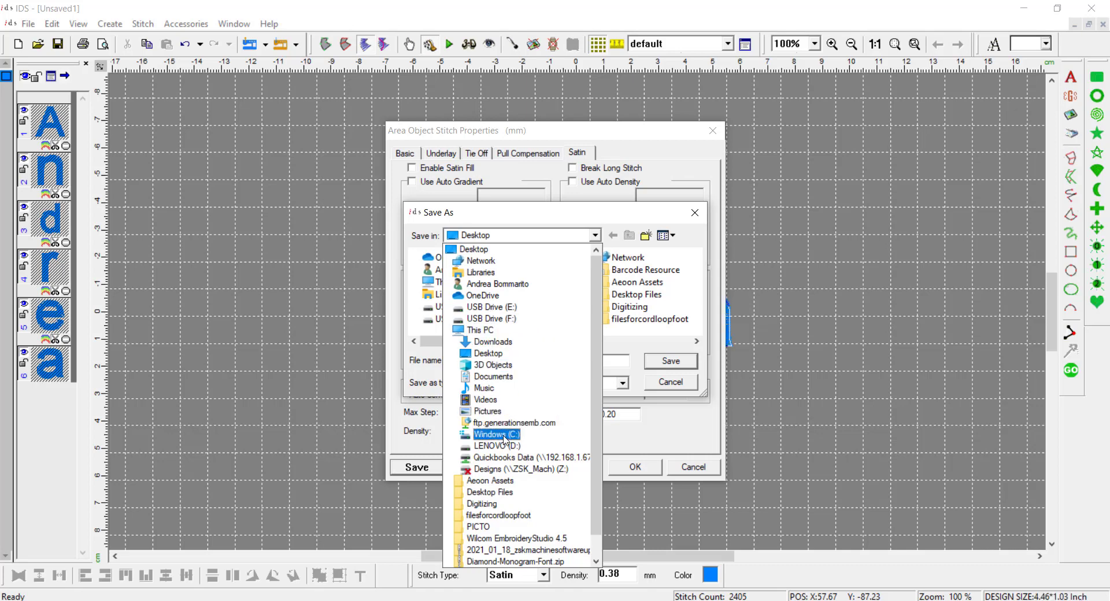
pyautogui.click(496, 434)
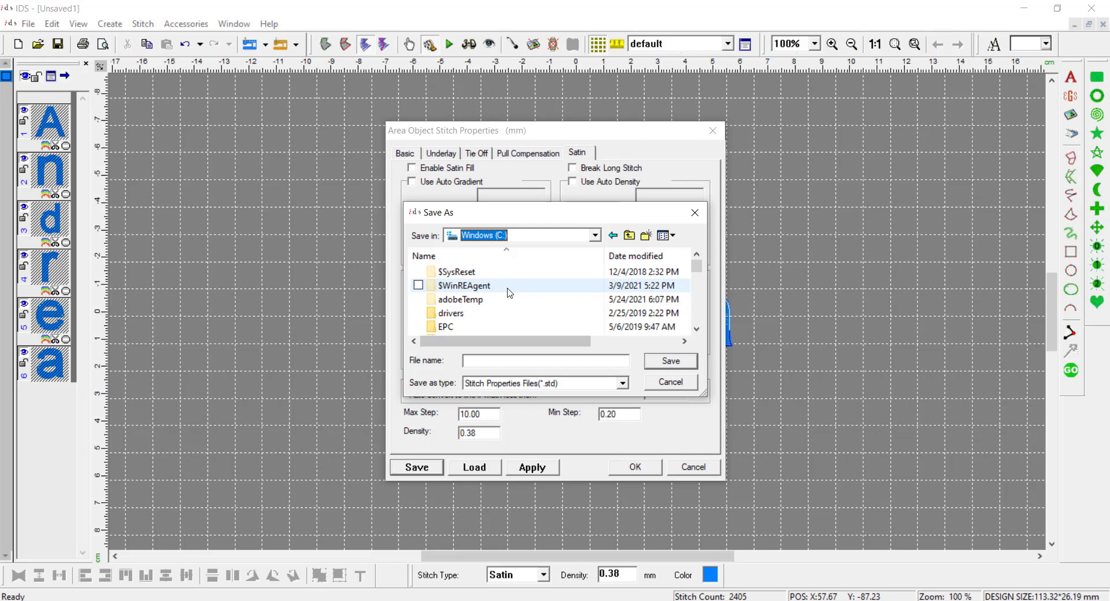
pyautogui.scroll(-3)
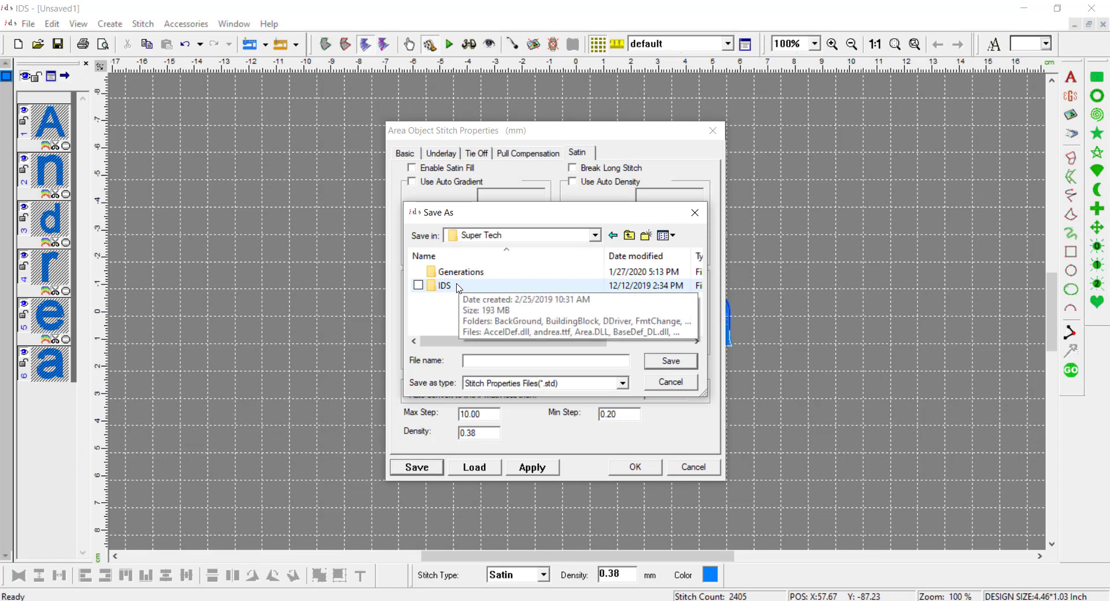
pyautogui.doubleClick(444, 284)
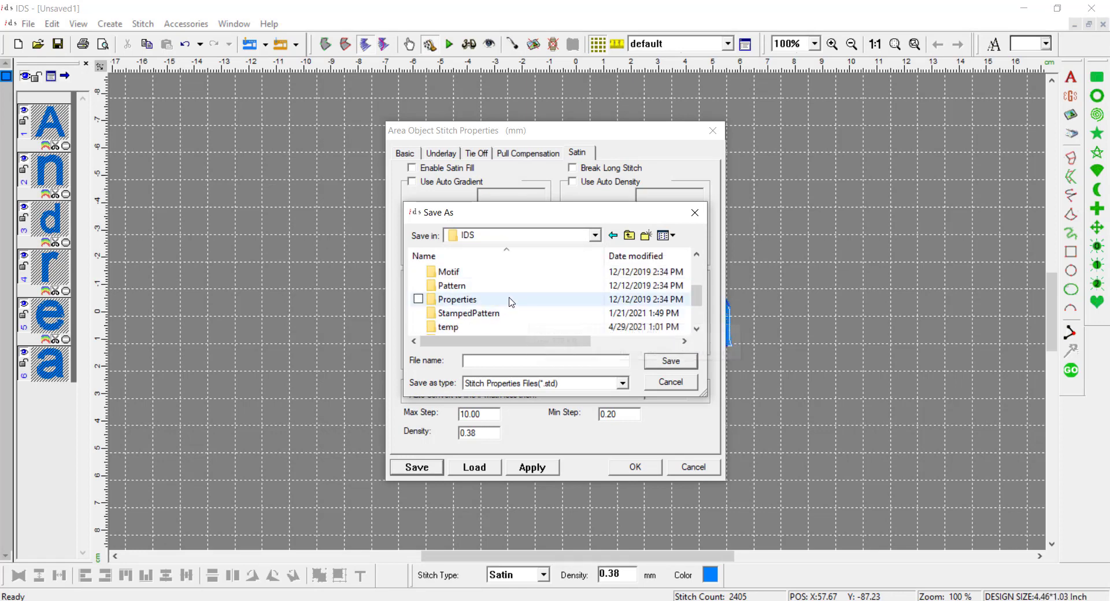
# - Overwrite default.std in the Properties folder with the current settings and close properties
pyautogui.doubleClick(456, 298)
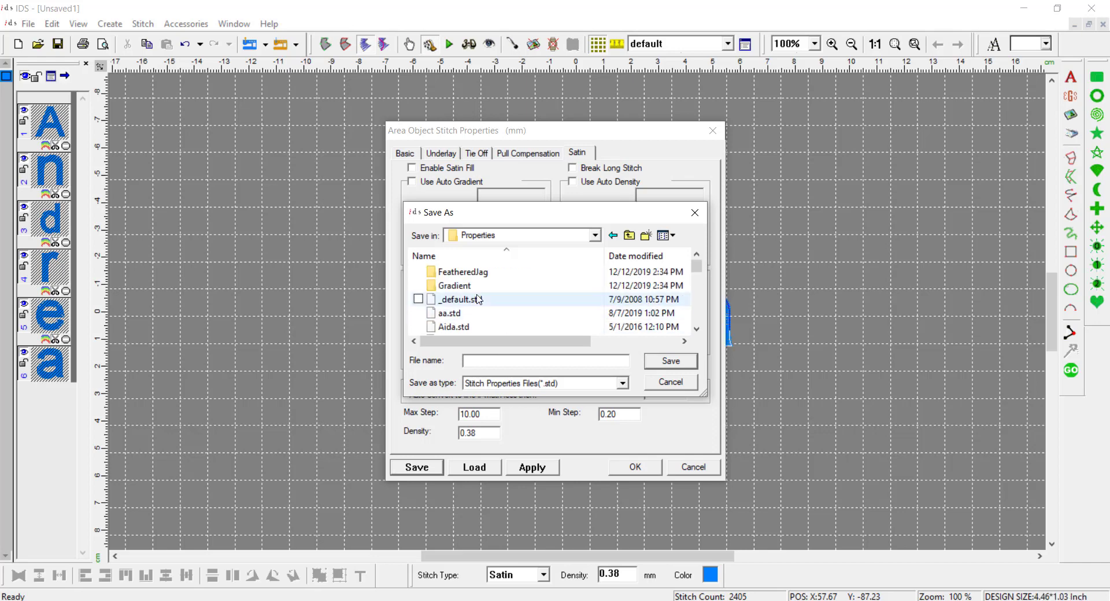
pyautogui.scroll(-3)
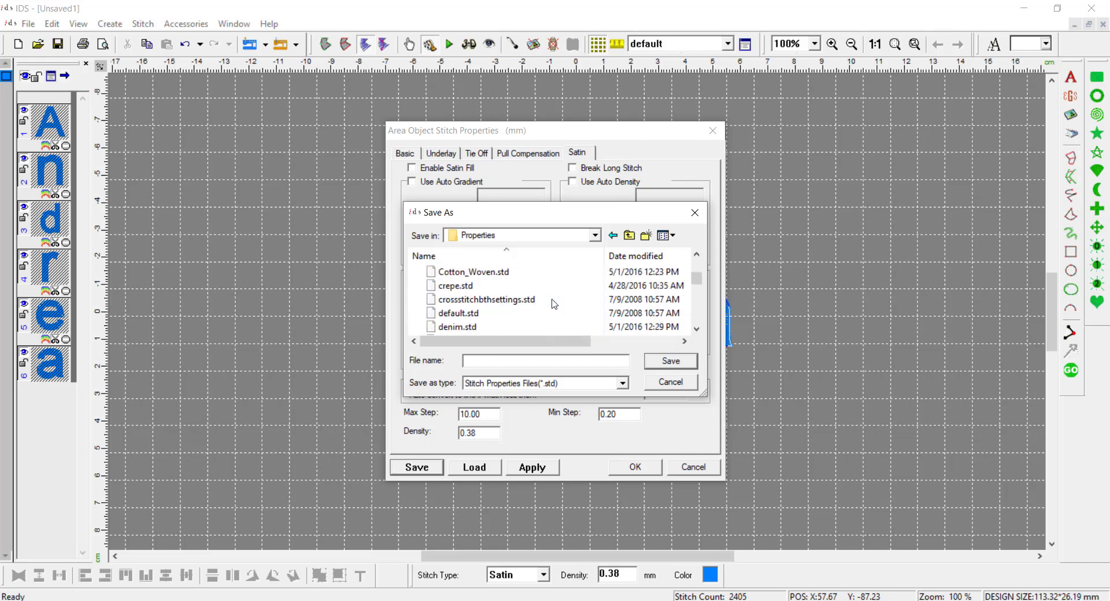
pyautogui.click(457, 313)
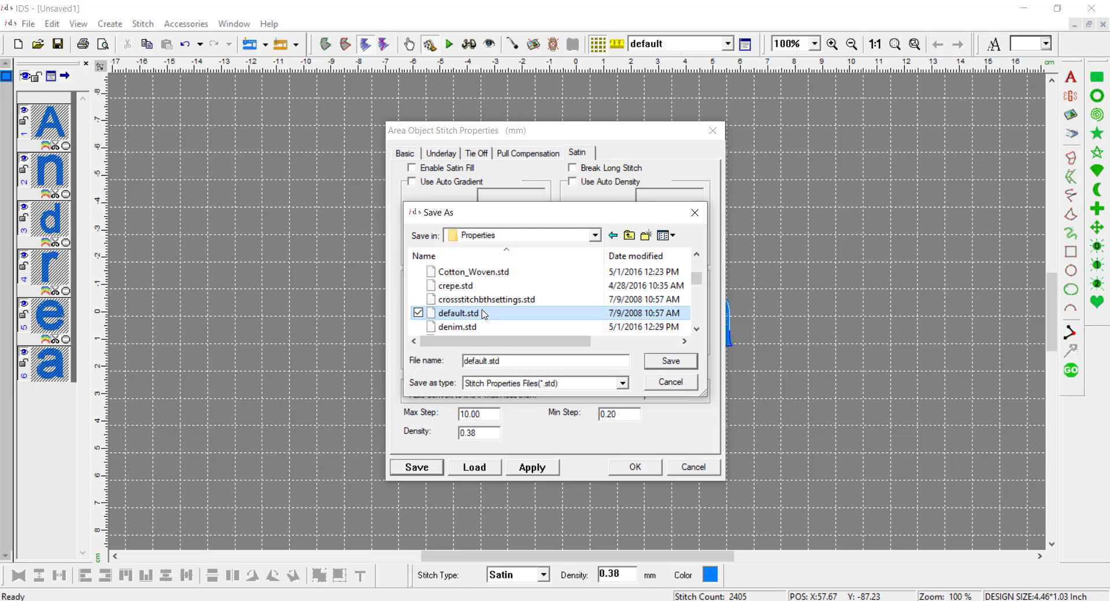
pyautogui.click(669, 361)
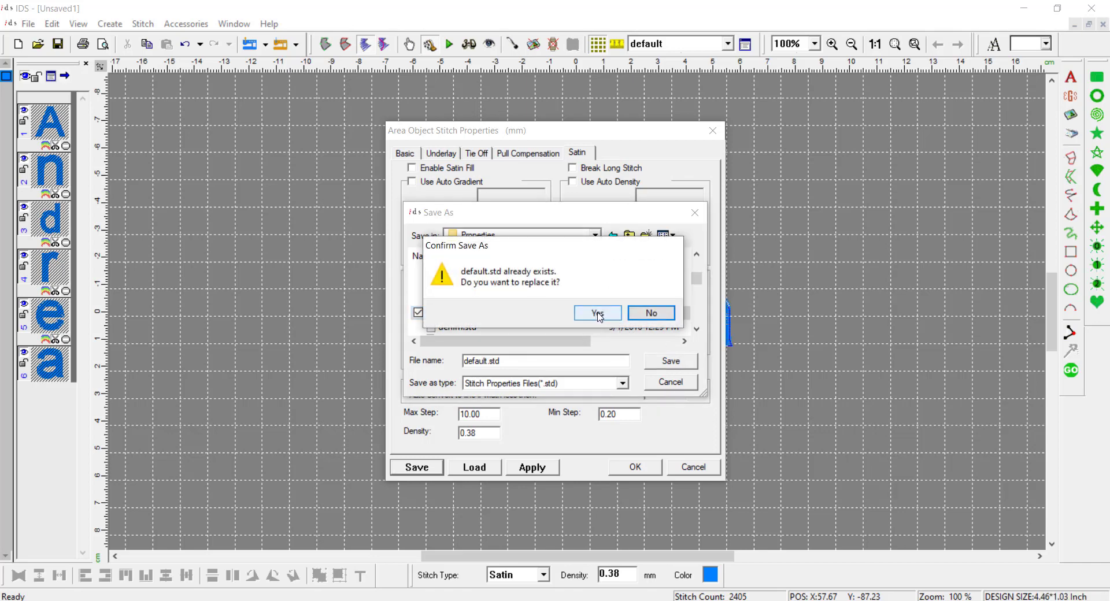
pyautogui.click(596, 313)
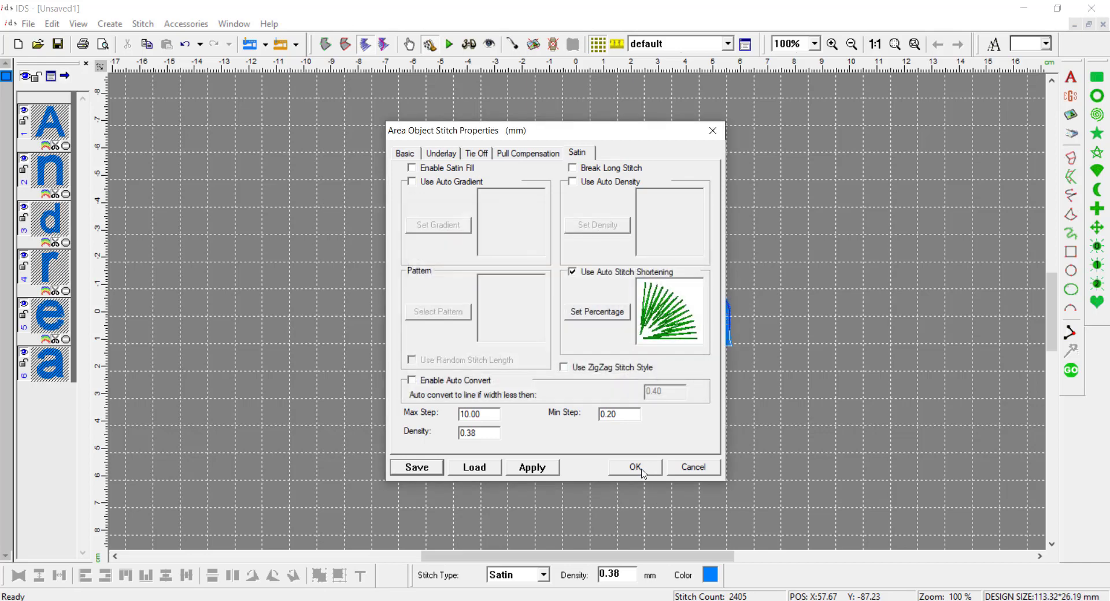
pyautogui.click(635, 467)
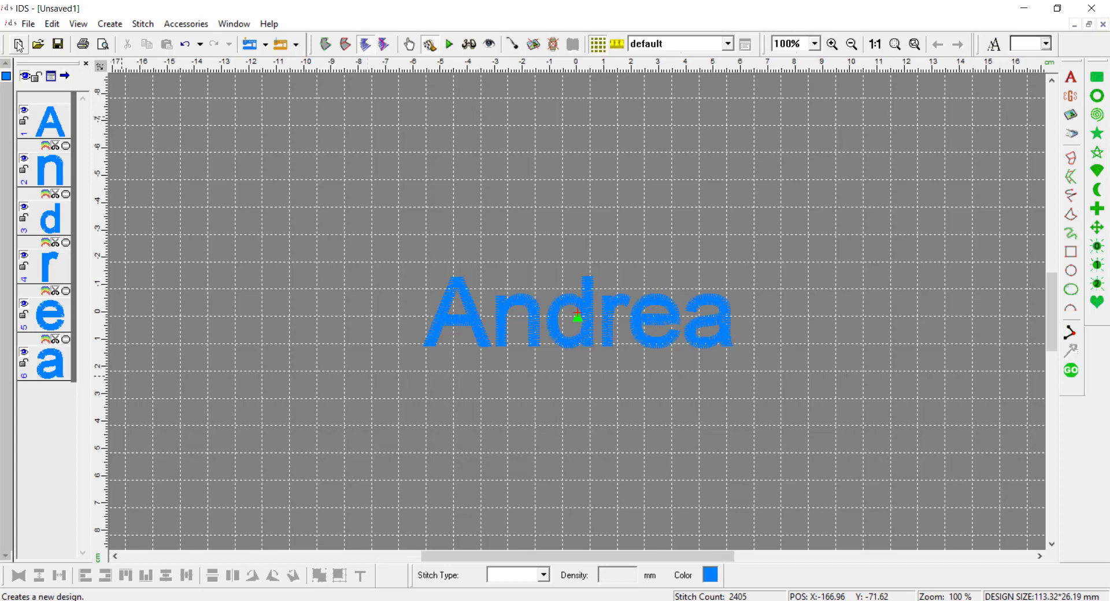
# - Create a new design and insert 'Andrea' lettering under the default settings
pyautogui.click(17, 42)
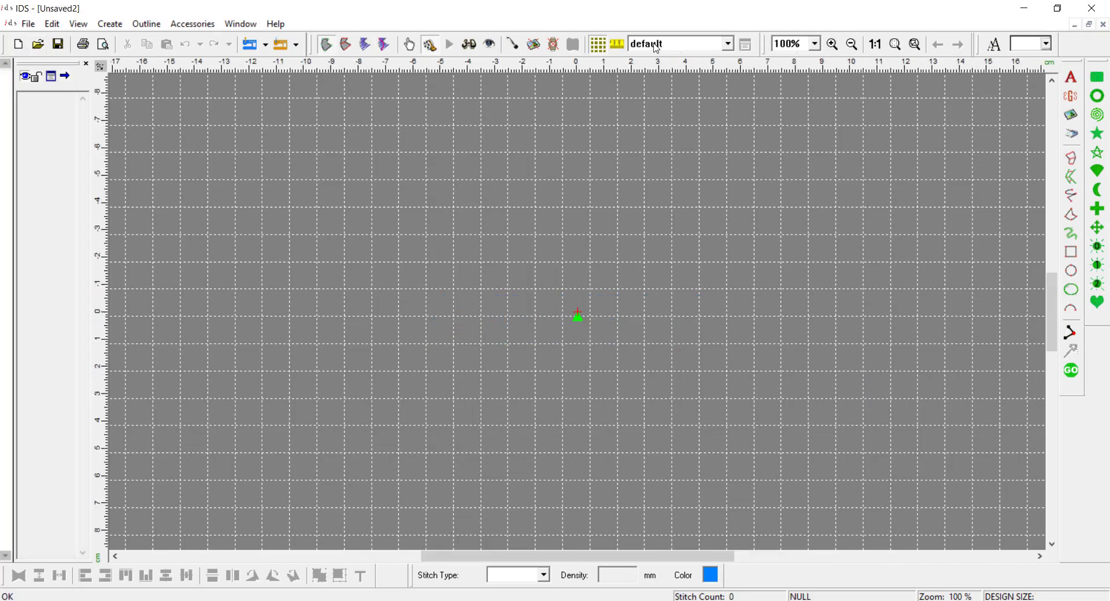
pyautogui.moveTo(693, 219)
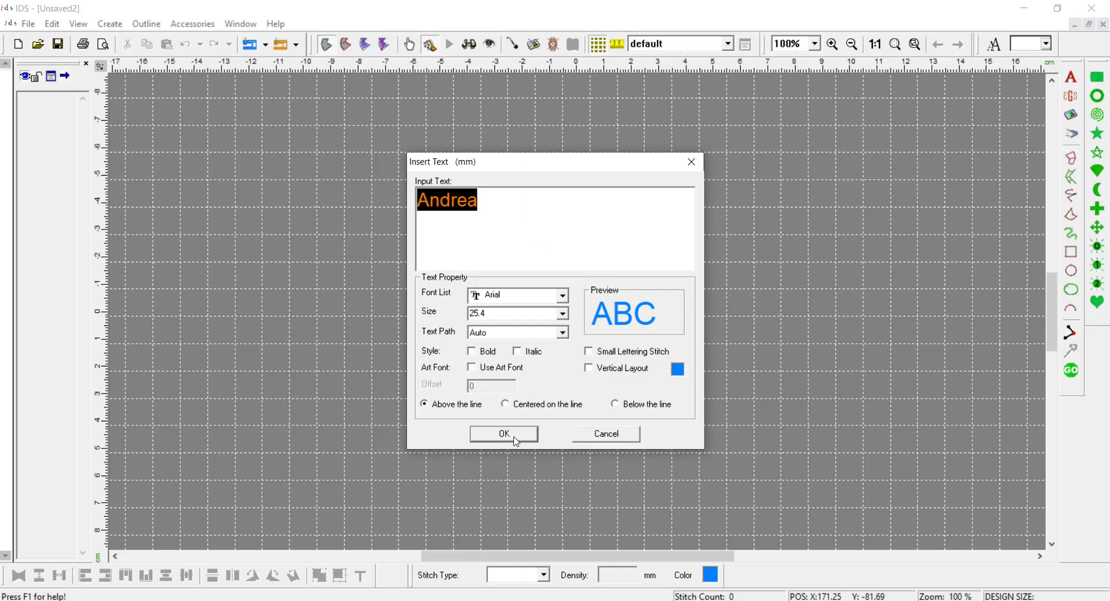
pyautogui.click(503, 434)
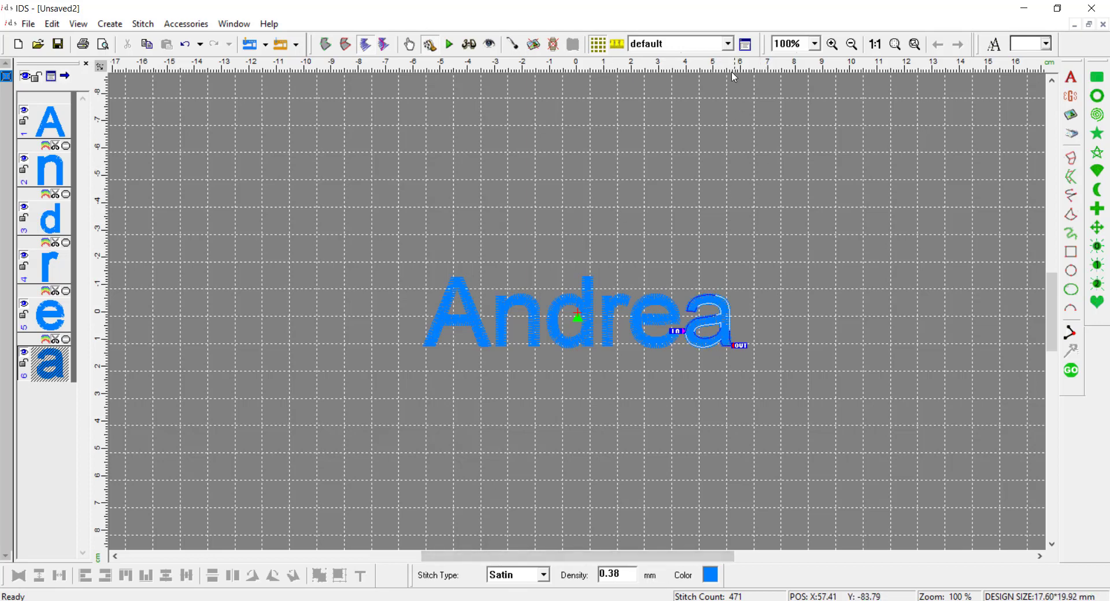
pyautogui.click(743, 44)
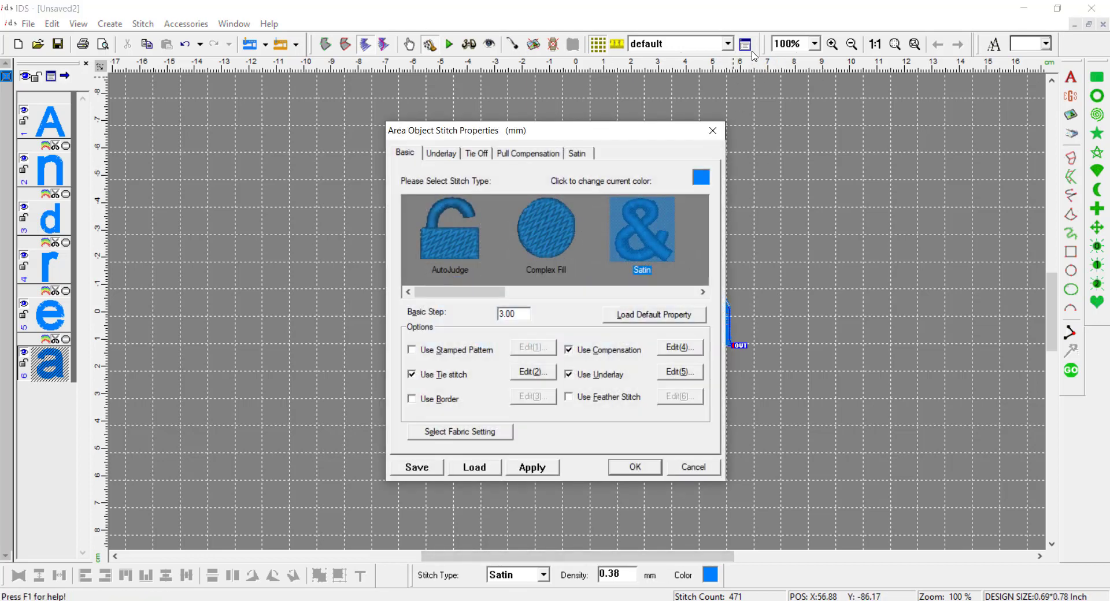
pyautogui.click(441, 153)
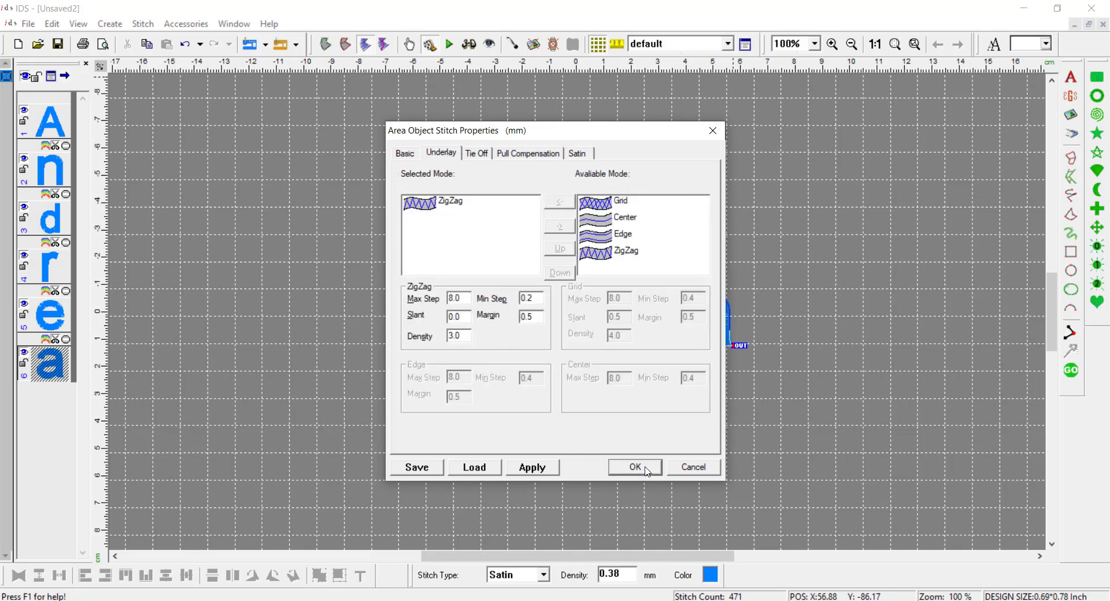
pyautogui.click(634, 467)
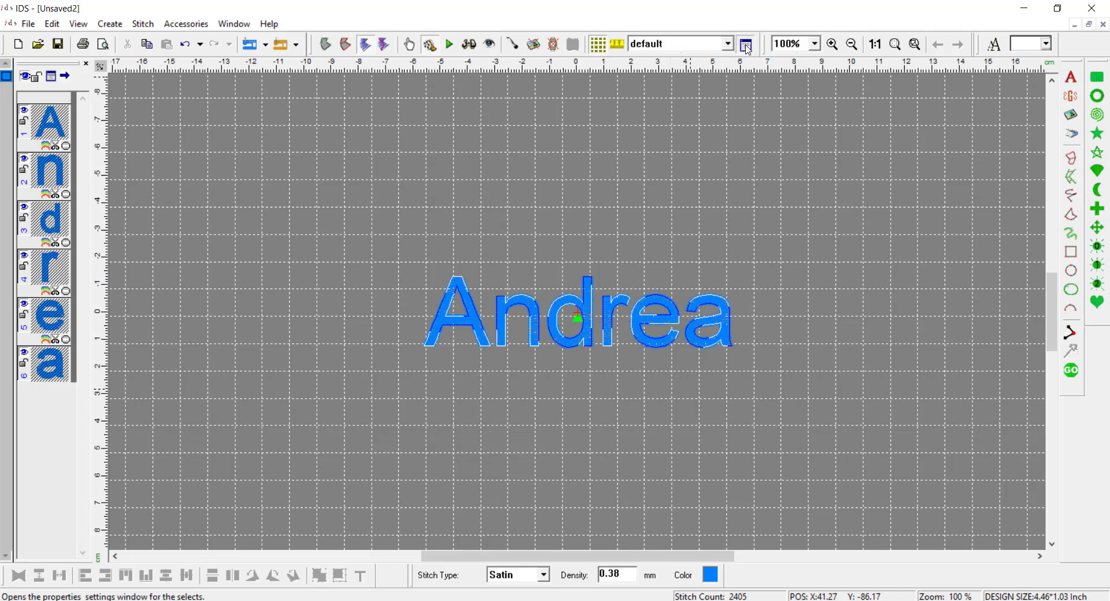
# - Set pull compensation to 0.55 and satin density to 0.37 and apply them
pyautogui.click(745, 43)
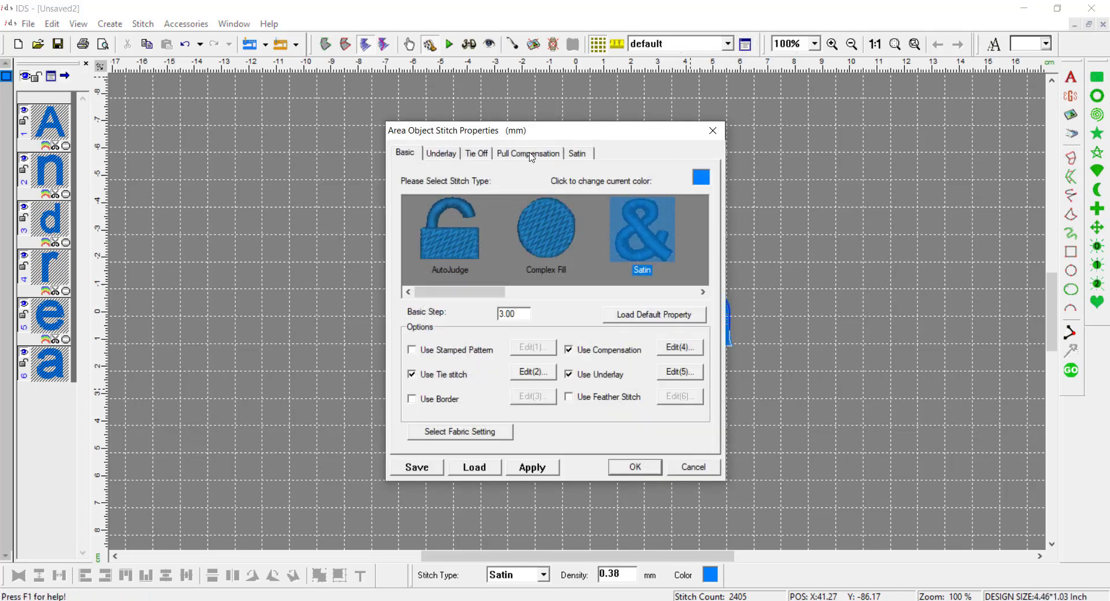
pyautogui.click(527, 152)
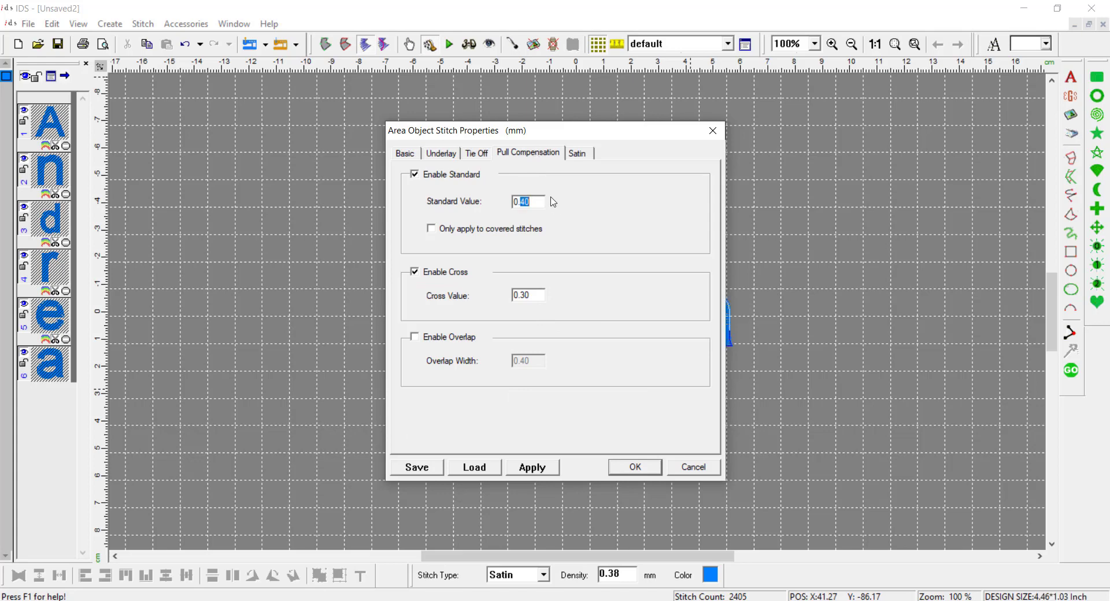
pyautogui.write('0.55')
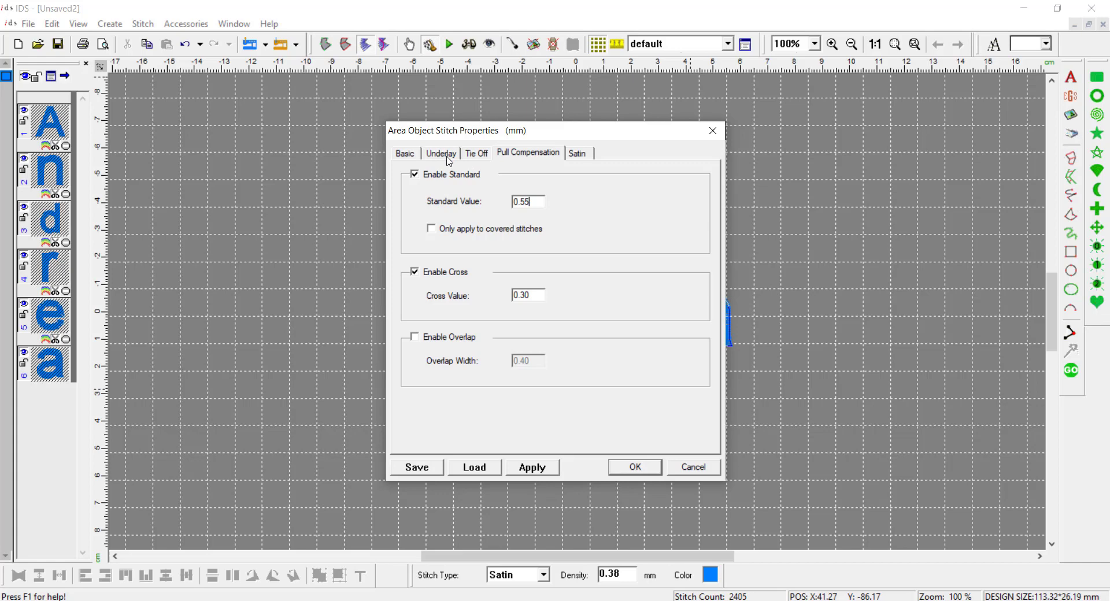
pyautogui.click(575, 153)
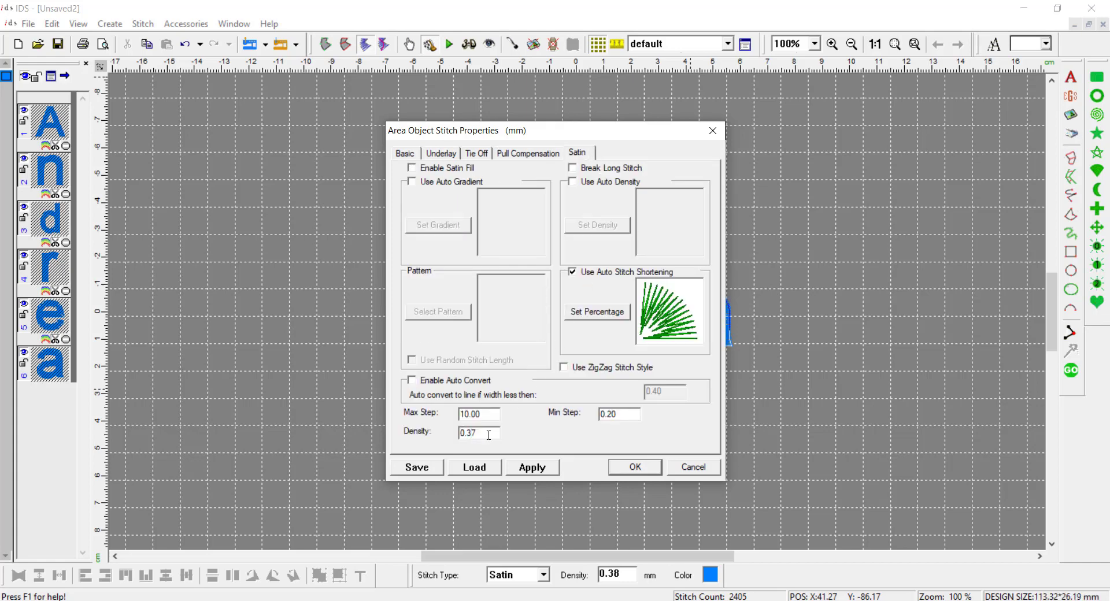
pyautogui.click(532, 467)
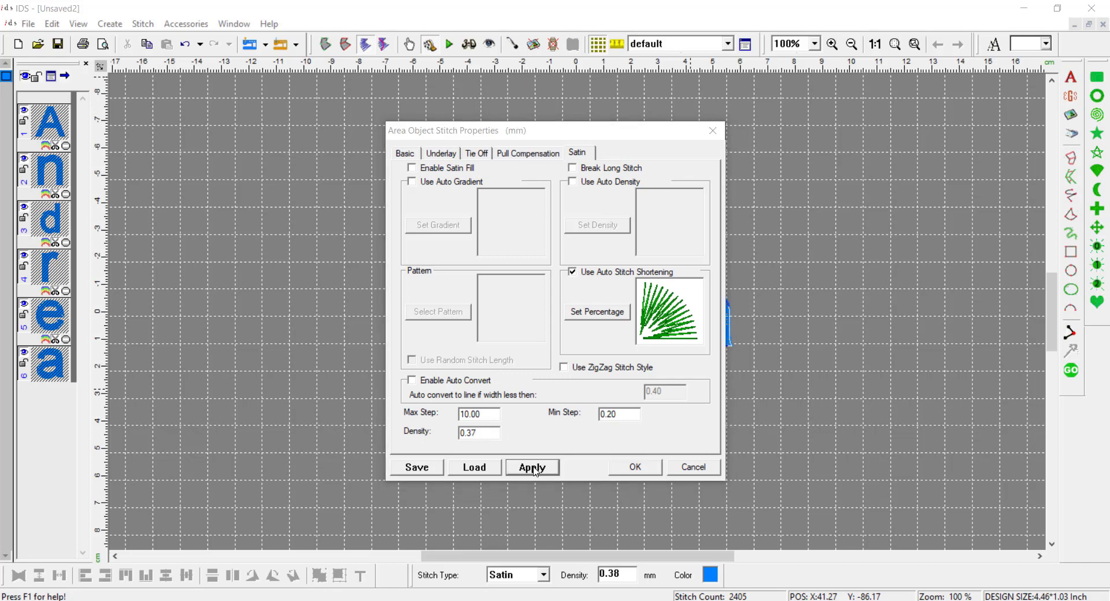
pyautogui.click(532, 467)
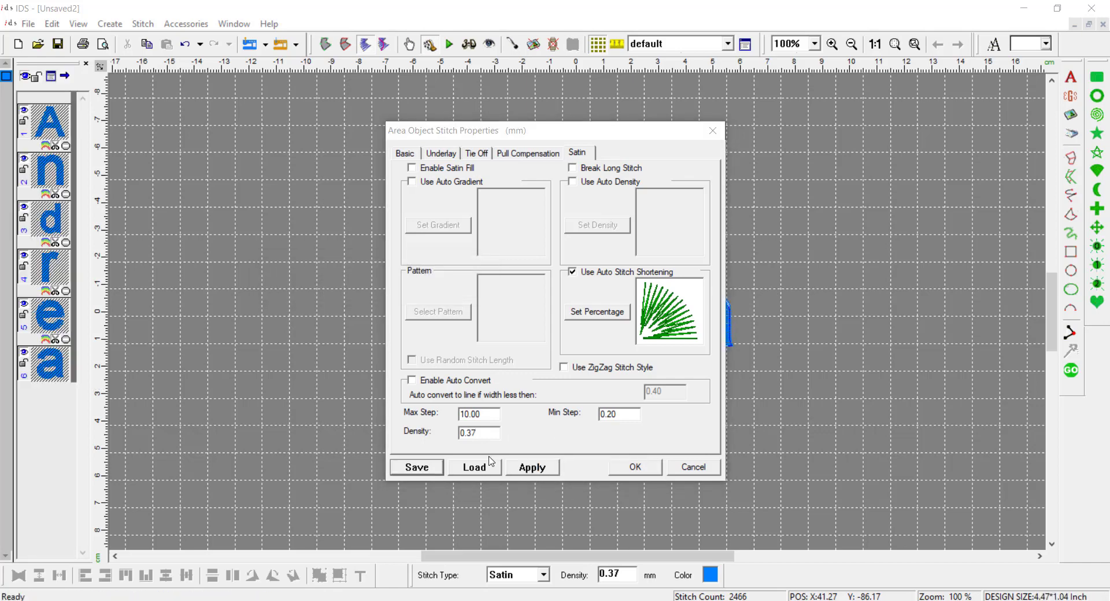
# - Save the stitch properties as a settings file named 'andrea' and close properties
pyautogui.click(415, 467)
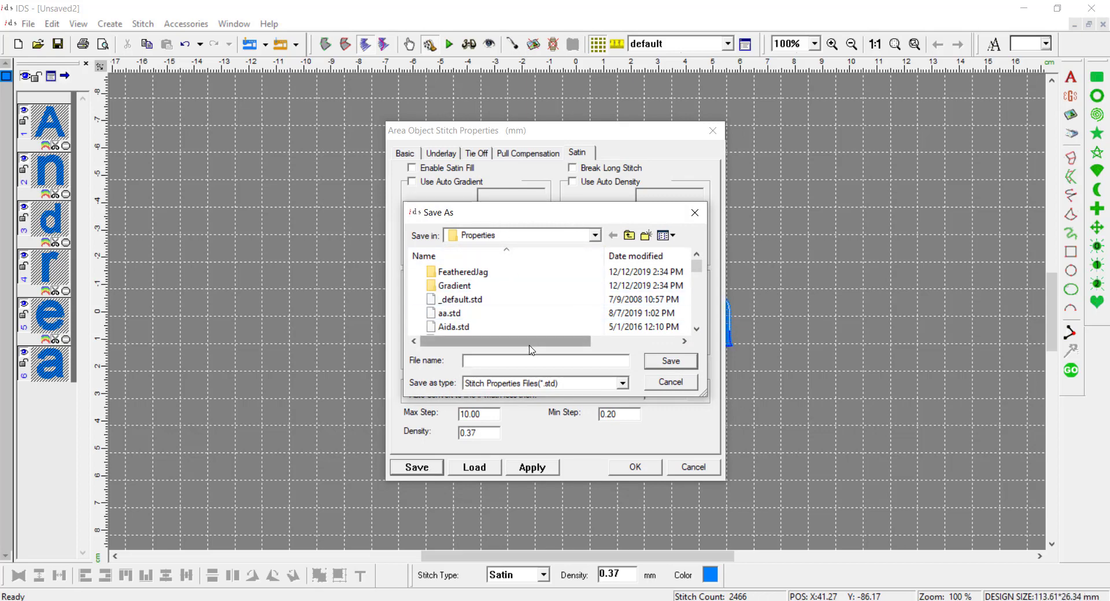
pyautogui.write('andrea')
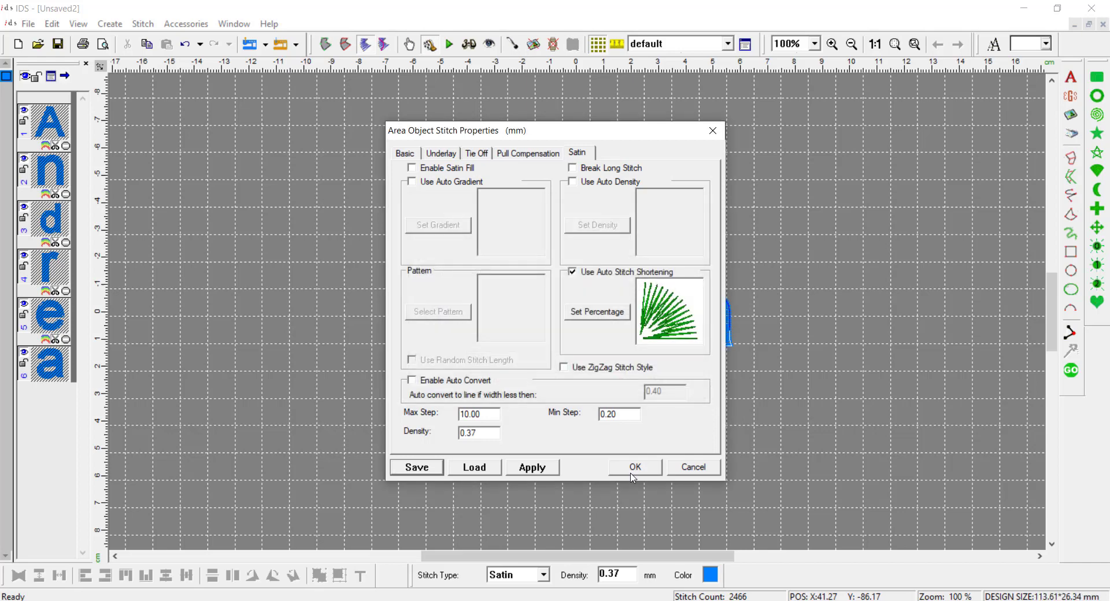
pyautogui.click(634, 467)
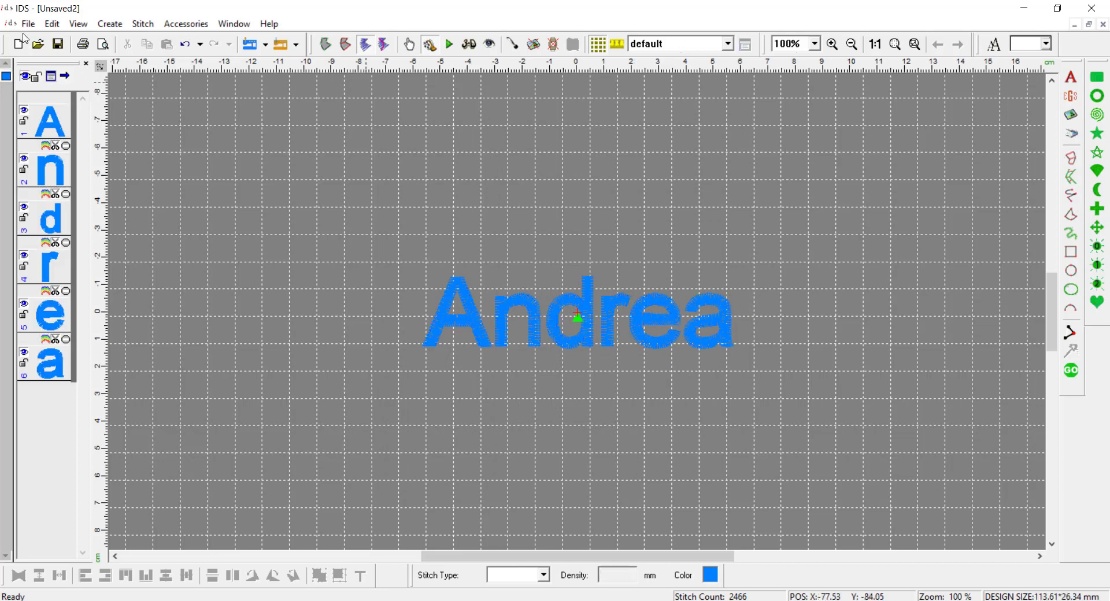
# - Start another new design listing the available stitch settings
pyautogui.click(17, 43)
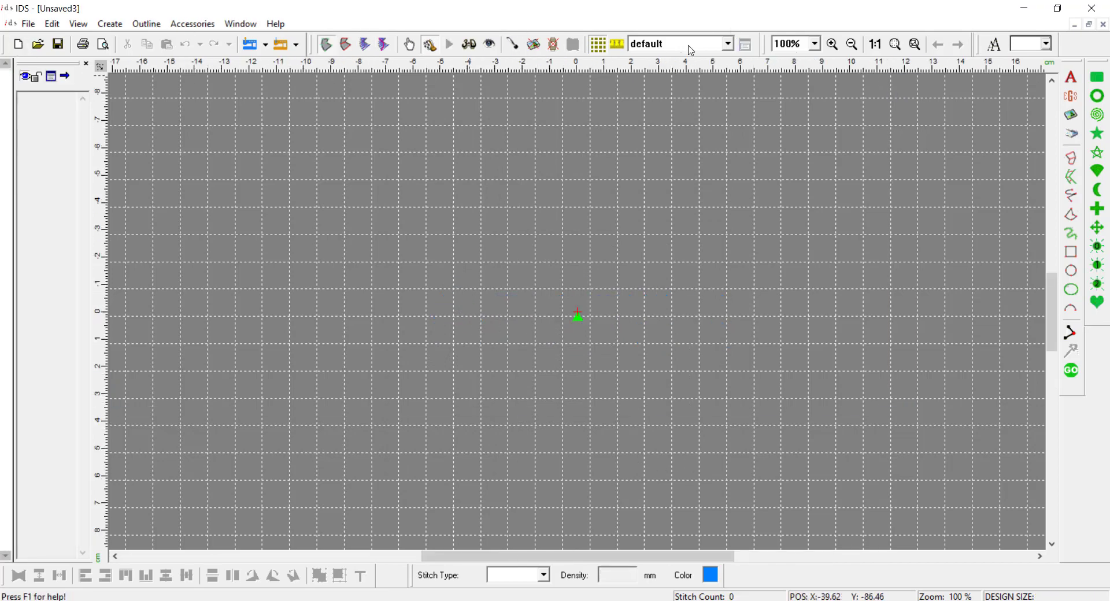
pyautogui.moveTo(887, 341)
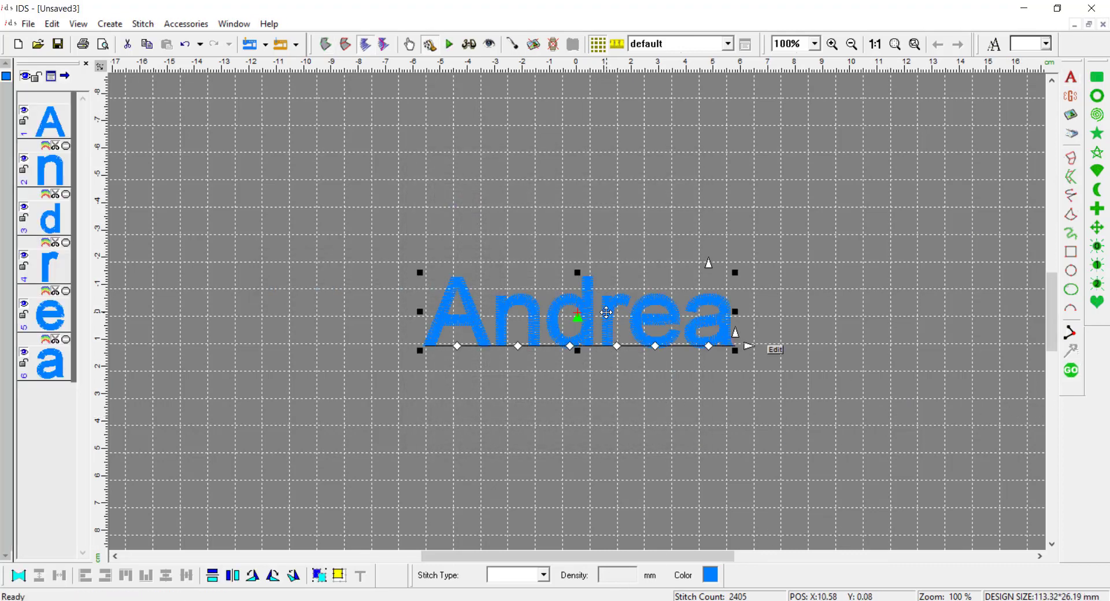
pyautogui.click(49, 266)
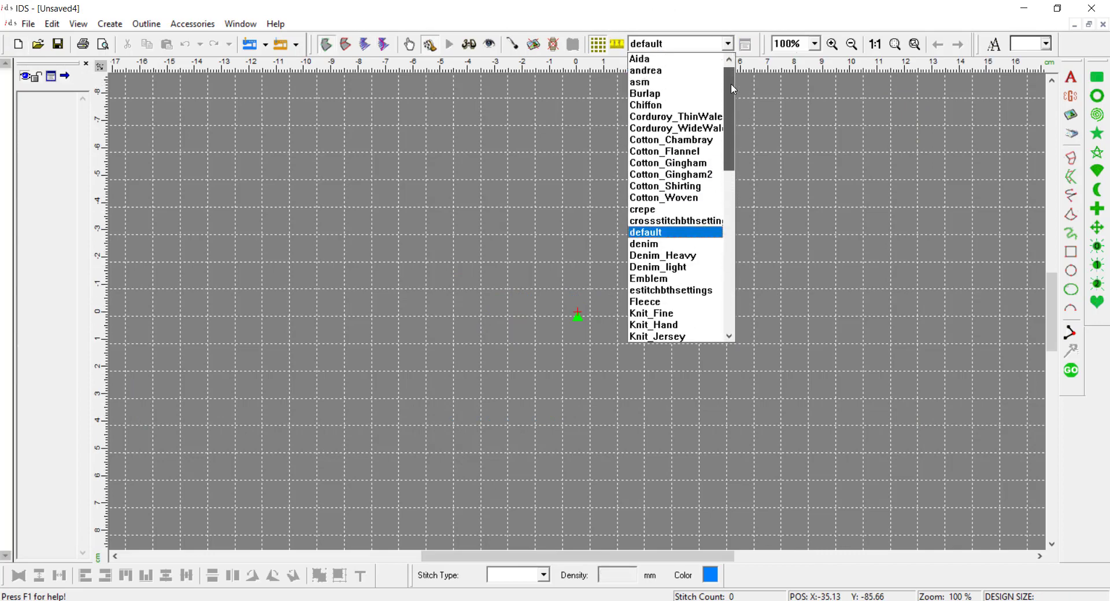
# - Apply the saved 'andrea' settings and verify the lettering shows 0.55 pull compensation
pyautogui.click(645, 70)
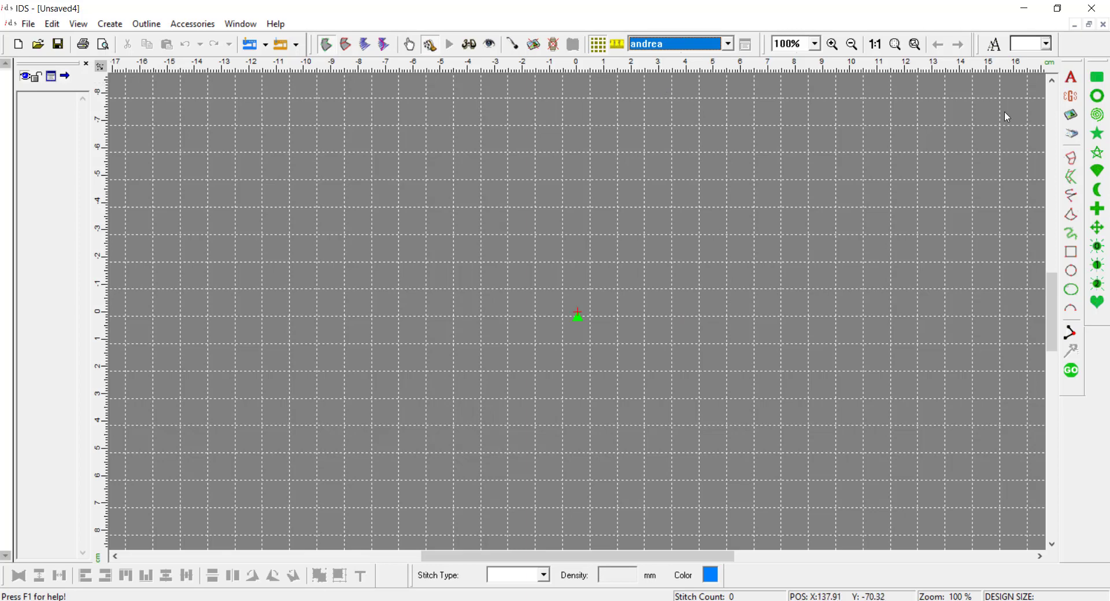
pyautogui.moveTo(1070, 77)
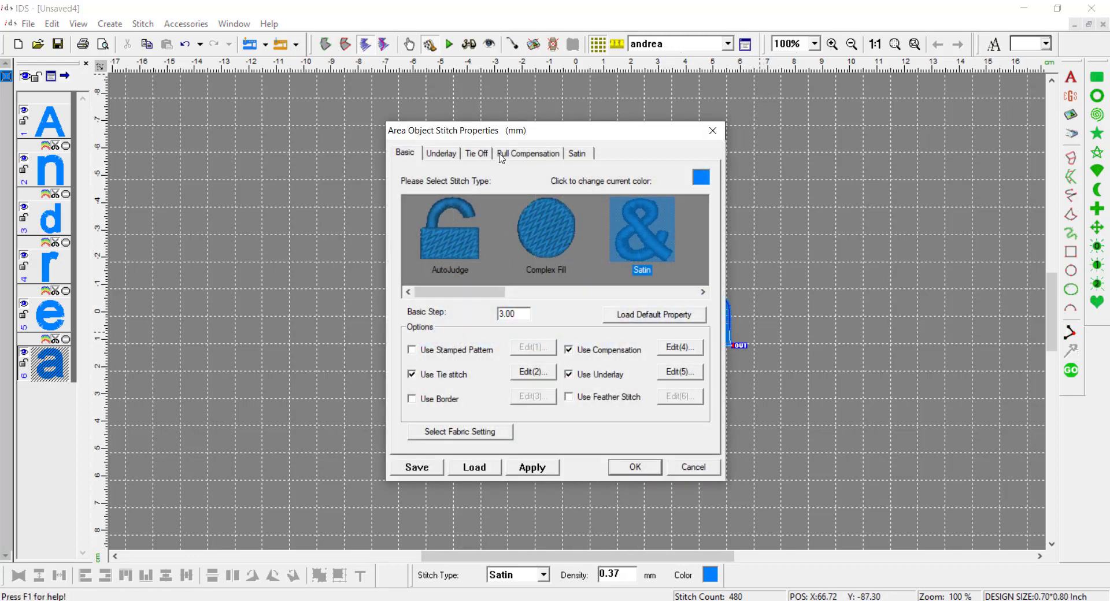
pyautogui.click(527, 153)
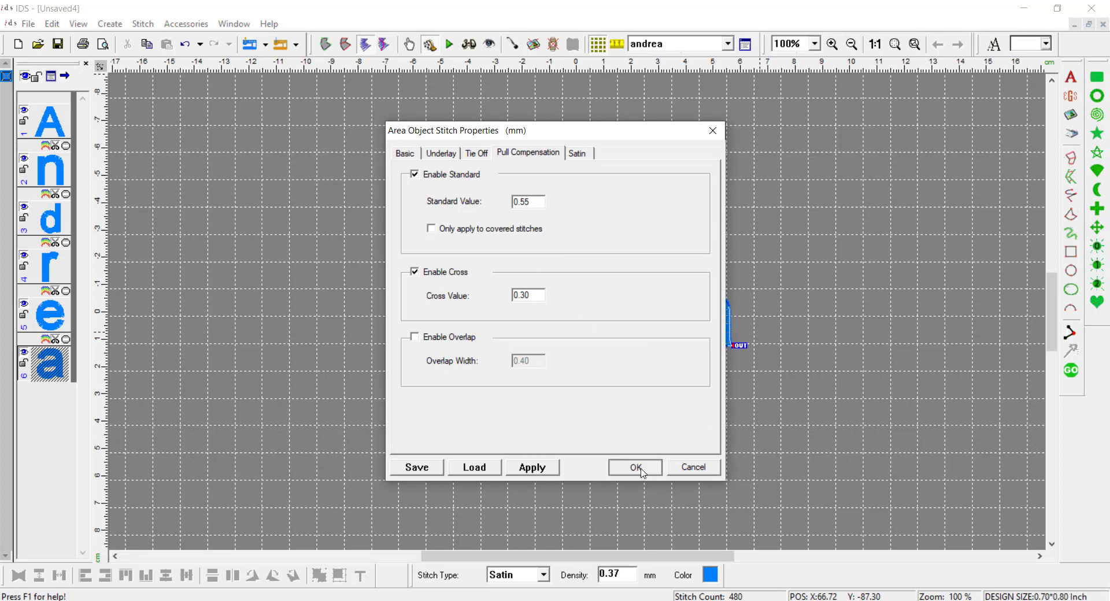
pyautogui.click(634, 467)
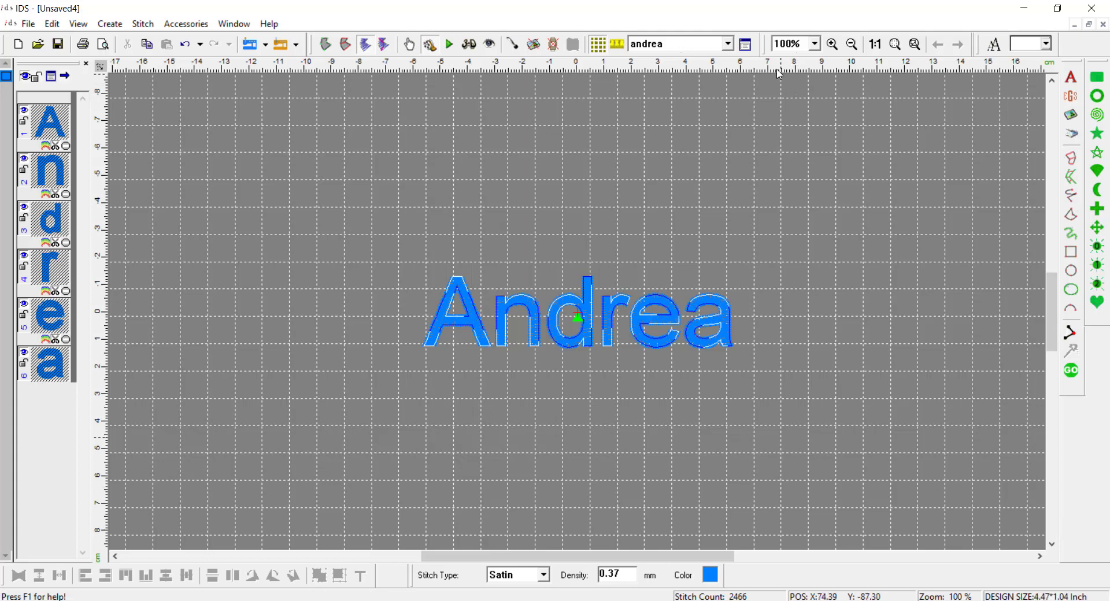
pyautogui.click(728, 43)
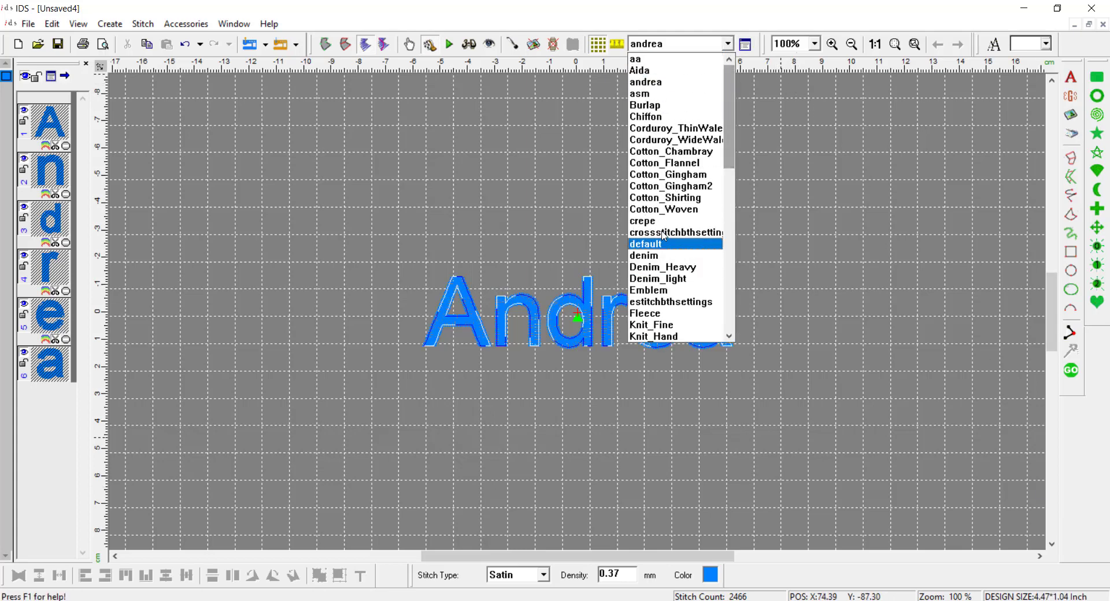
pyautogui.click(645, 244)
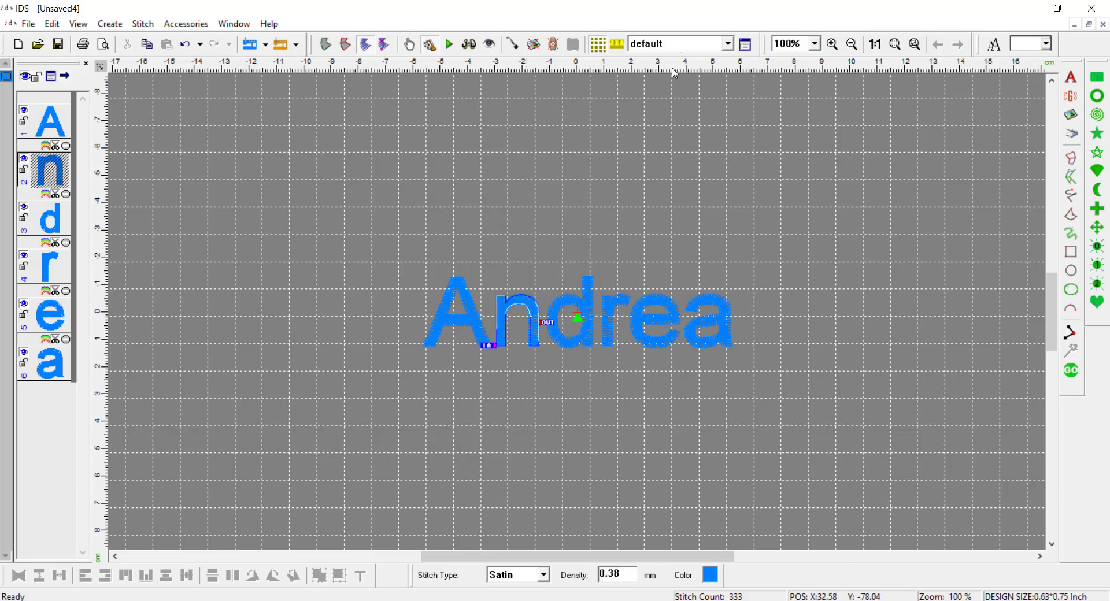
pyautogui.click(727, 43)
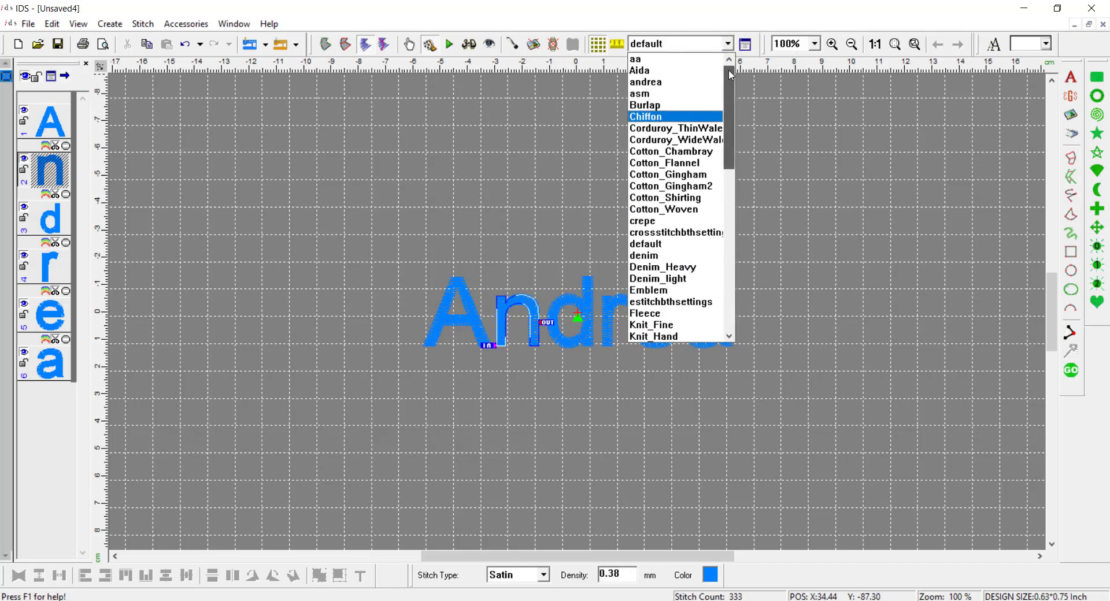
pyautogui.click(644, 81)
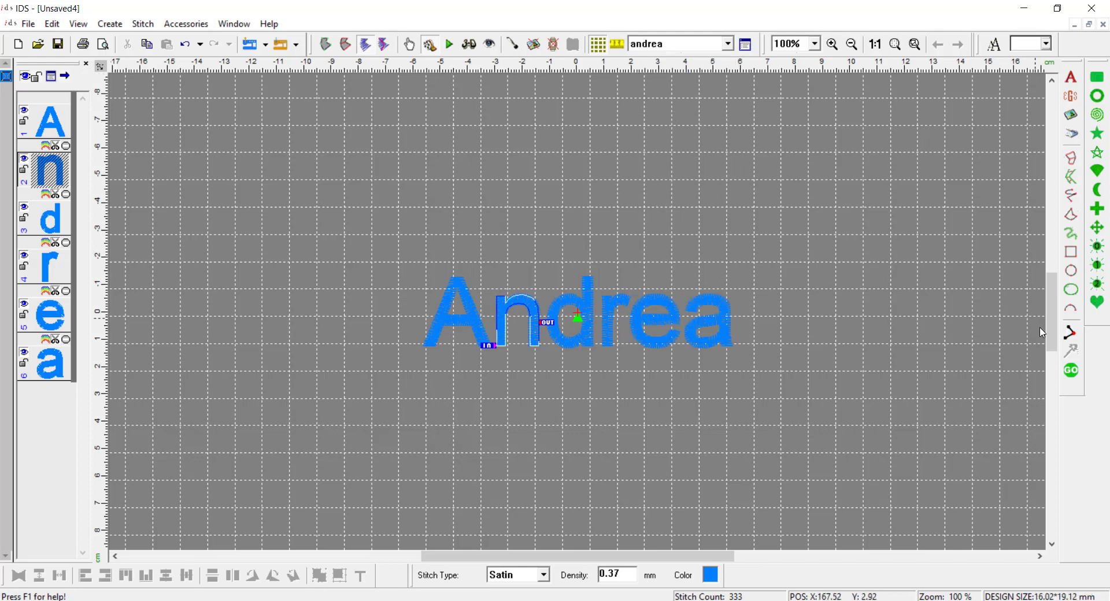